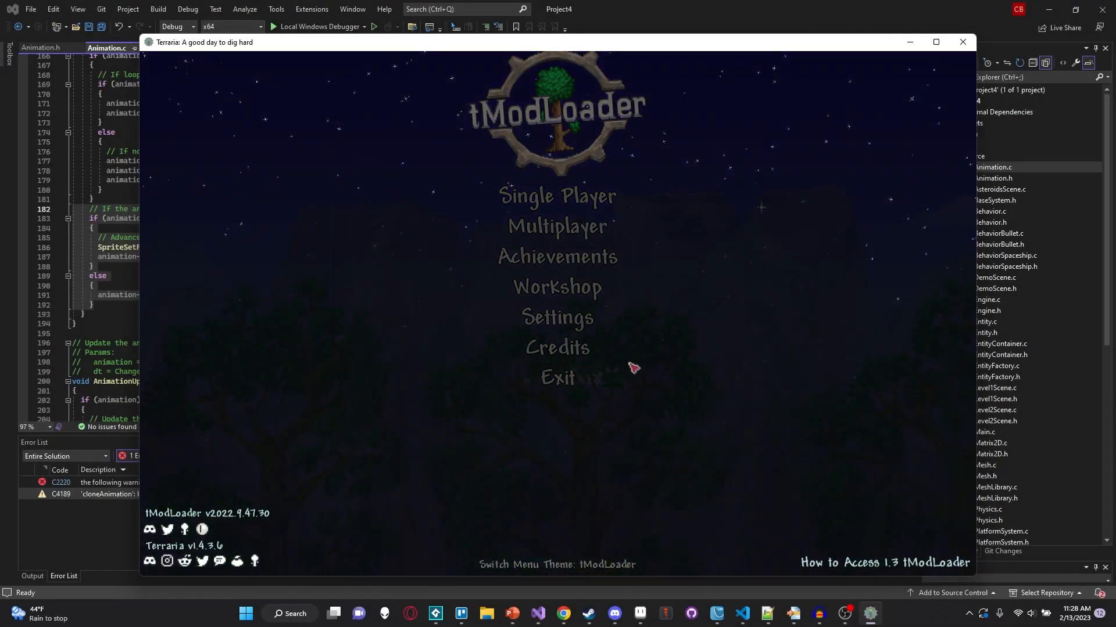
mouse_move(609, 361)
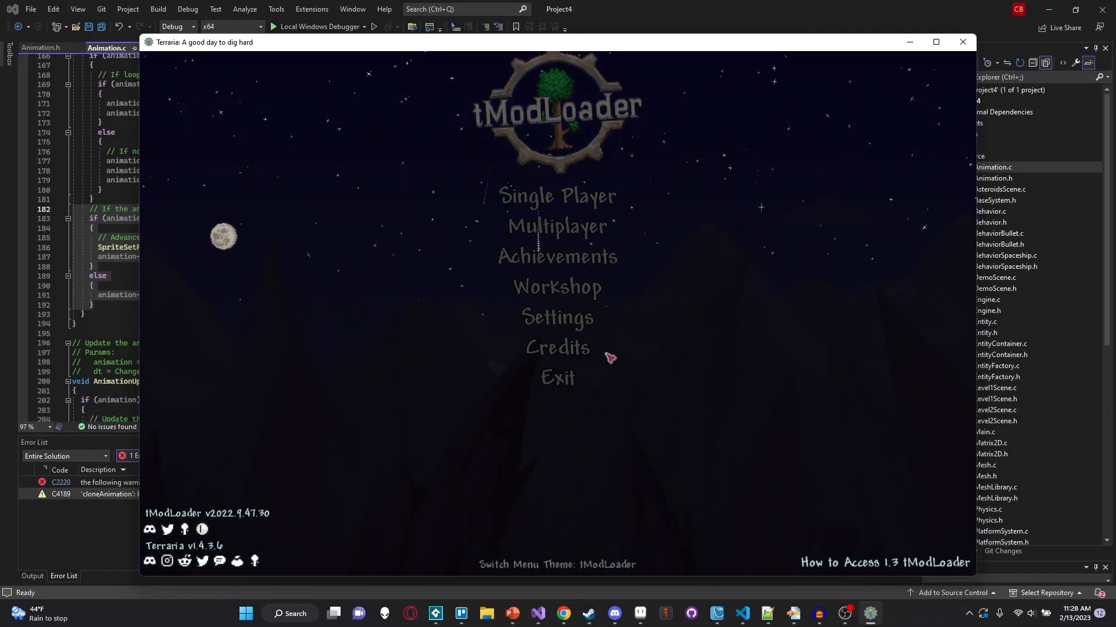
mouse_move(629, 353)
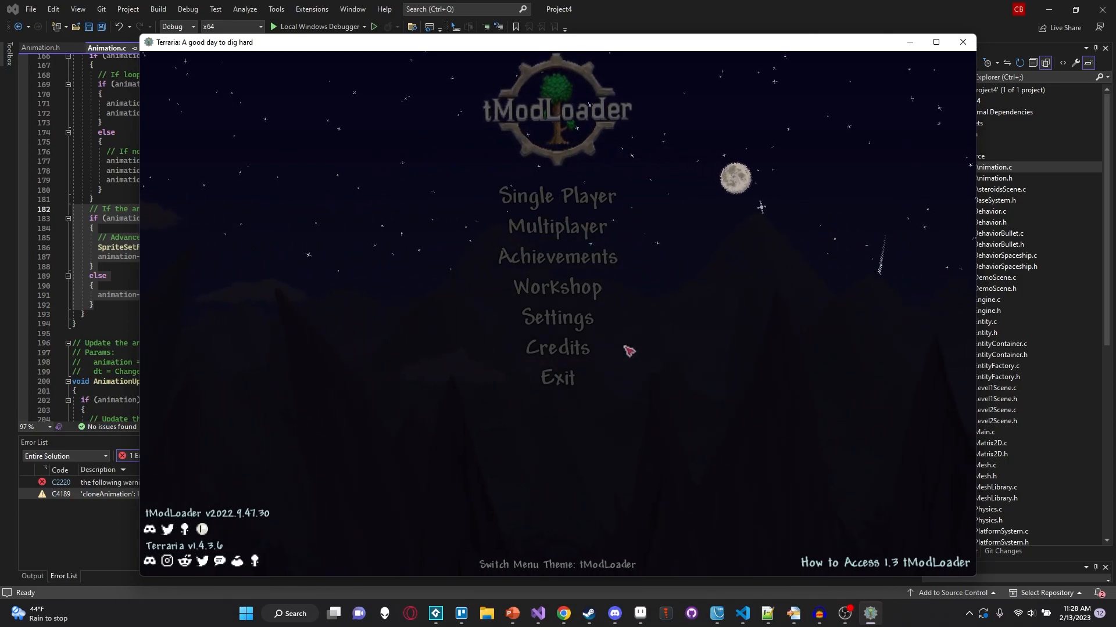
mouse_move(575, 325)
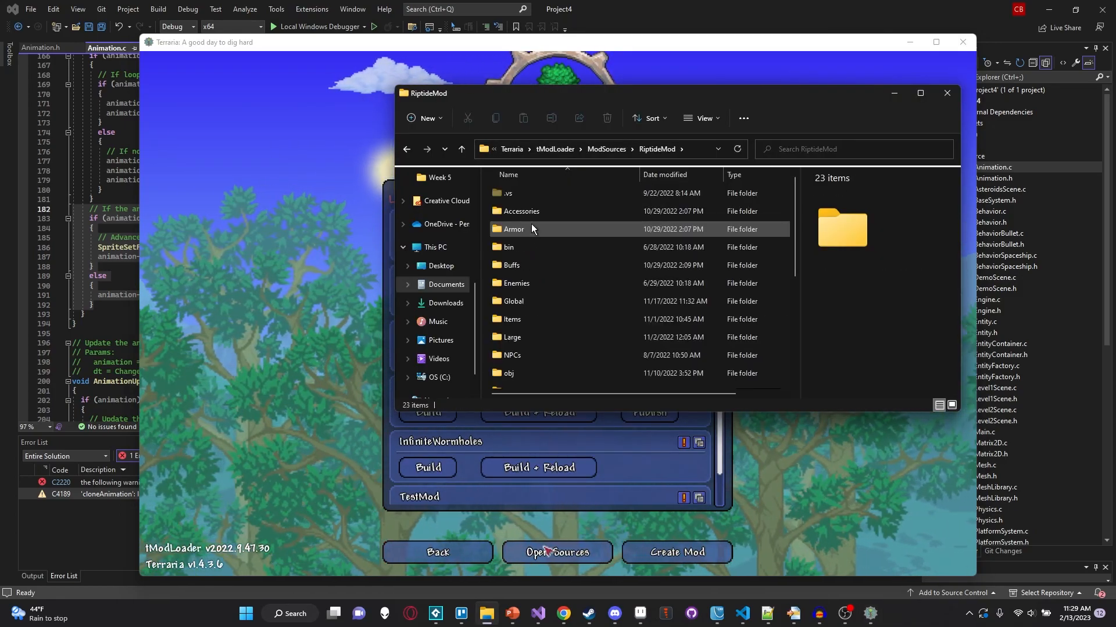
- Open GelBulletProjectile.cs from RiptideMod's Projectiles folder in File Explorer
scroll("down", 3)
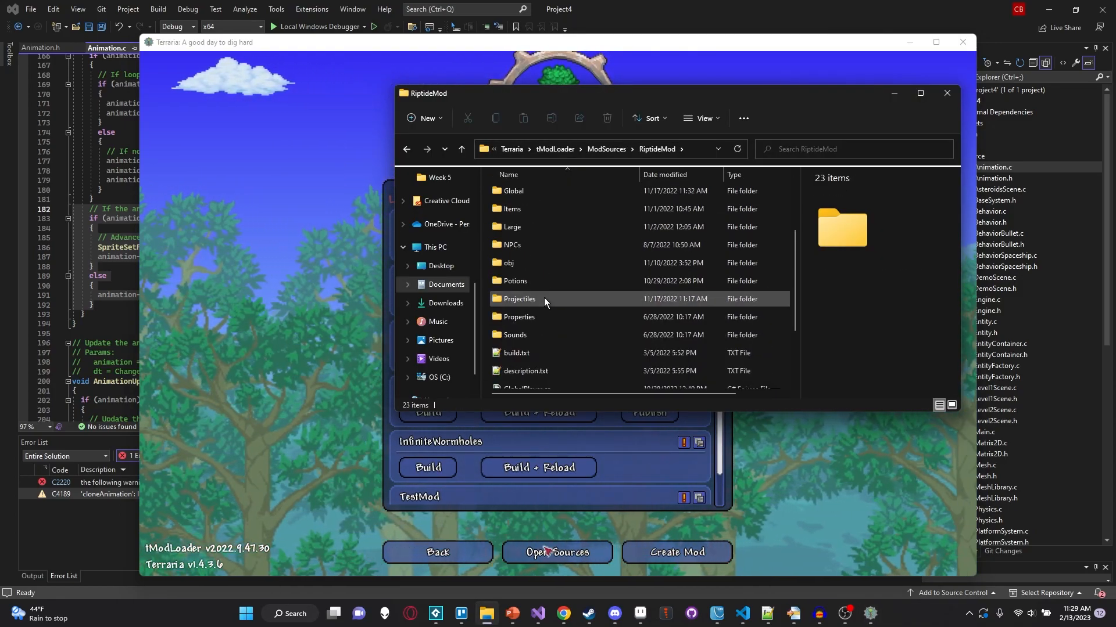
double_click(520, 299)
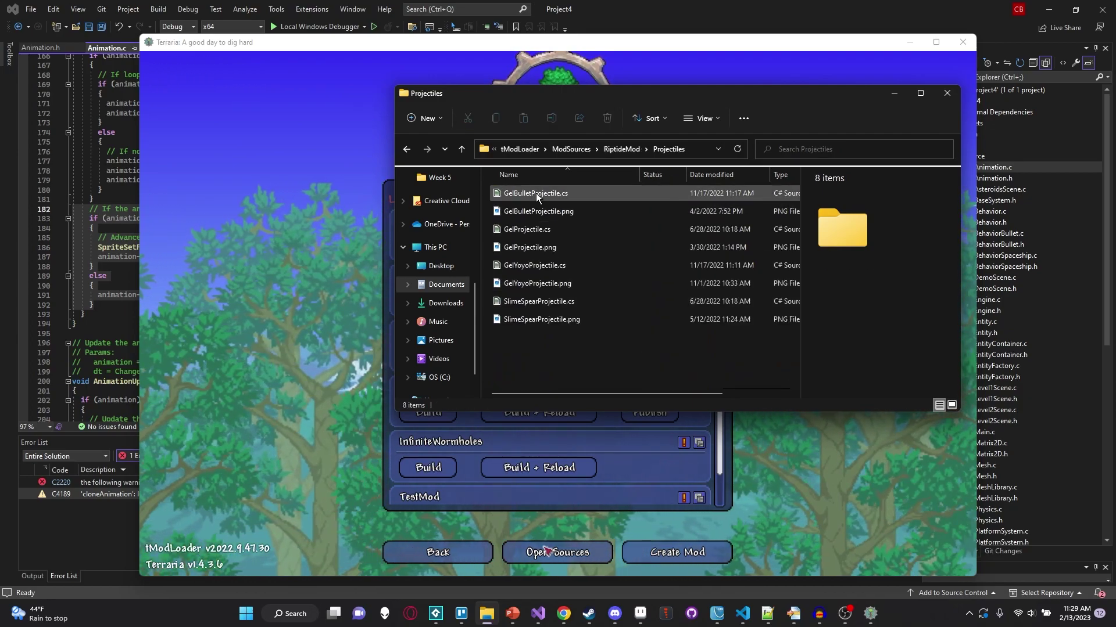
double_click(536, 193)
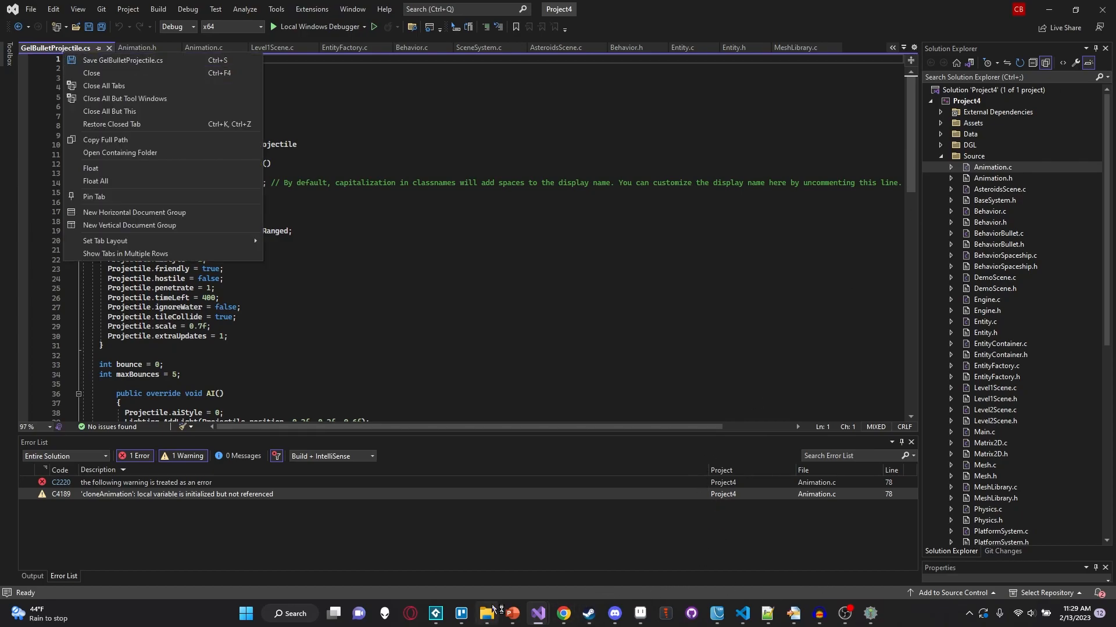
- Load the RiptideMod solution and keep GelBulletProjectile deriving from ModProjectile, then save
left_click(119, 153)
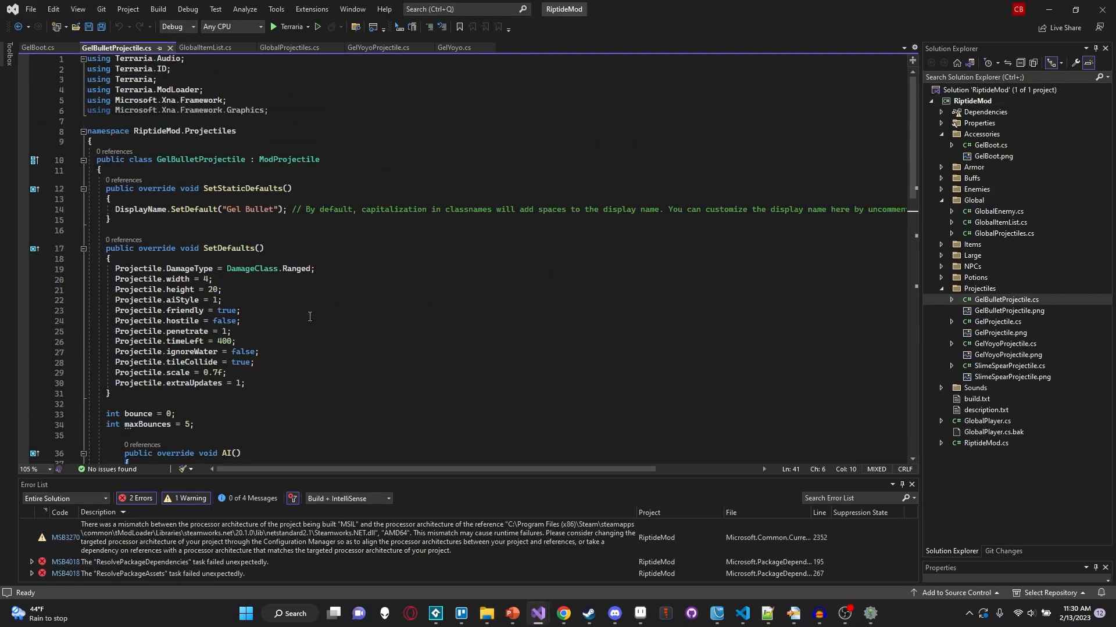
double_click(289, 159)
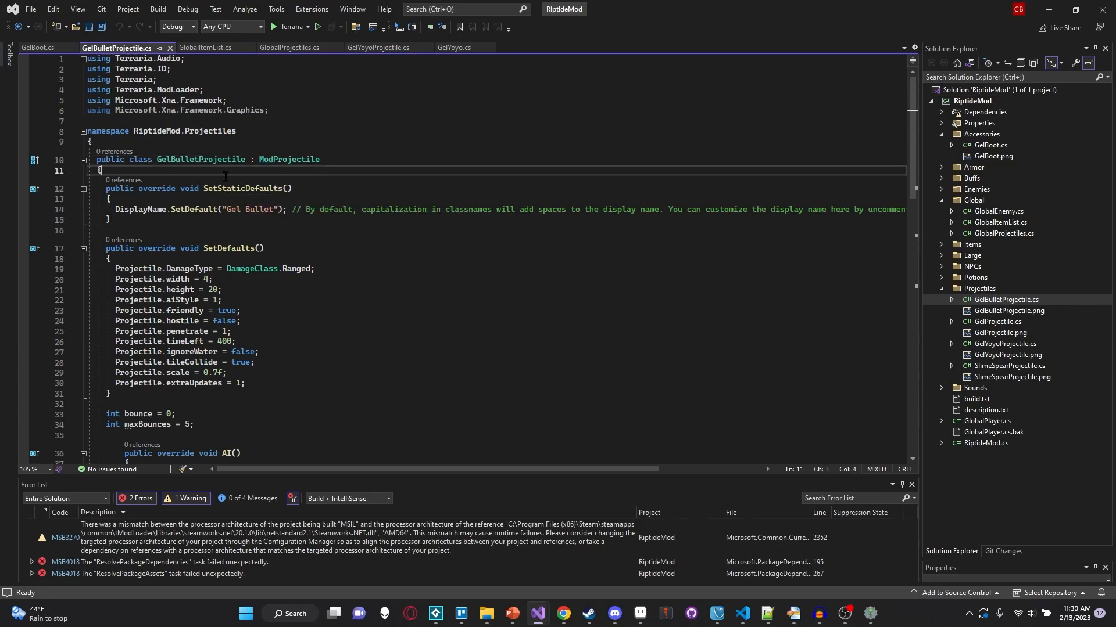
double_click(289, 159)
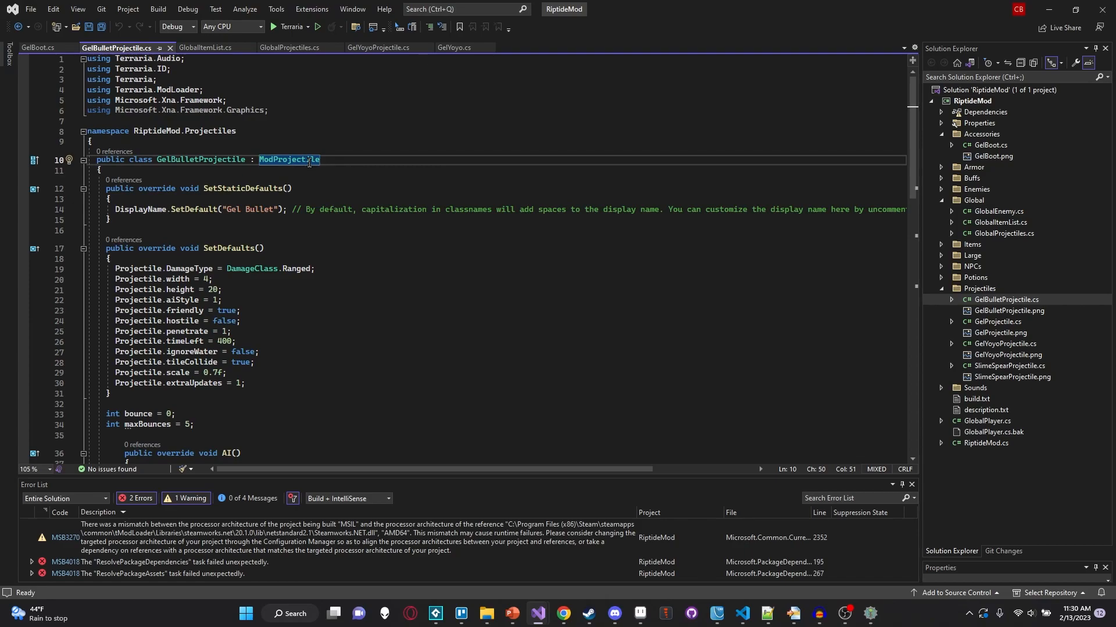
mouse_move(308, 161)
type("Global")
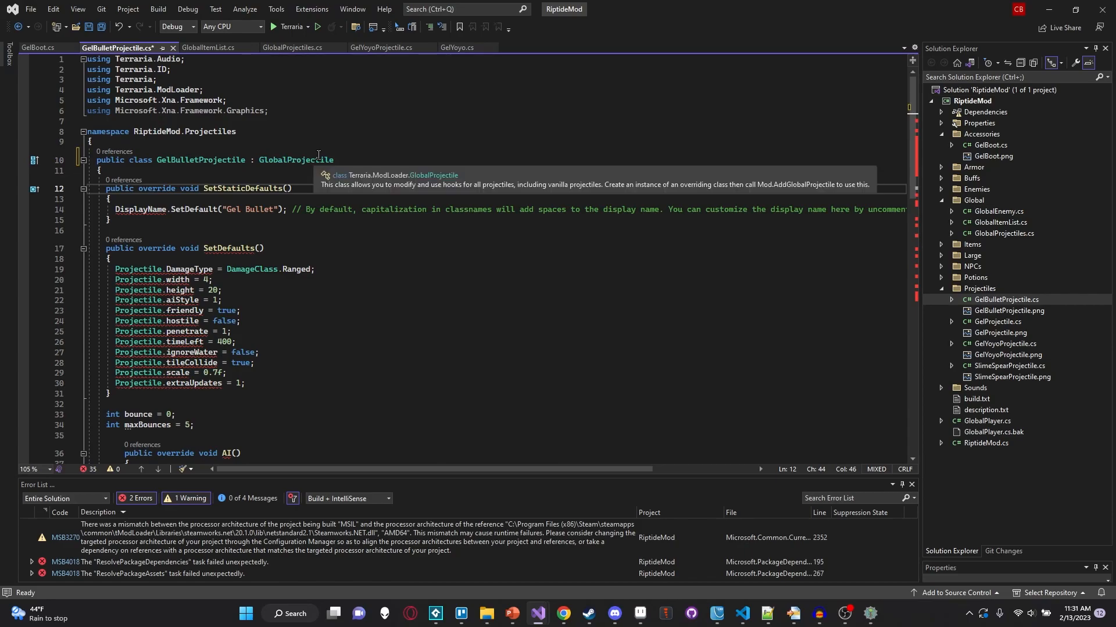
type("ModProjectile")
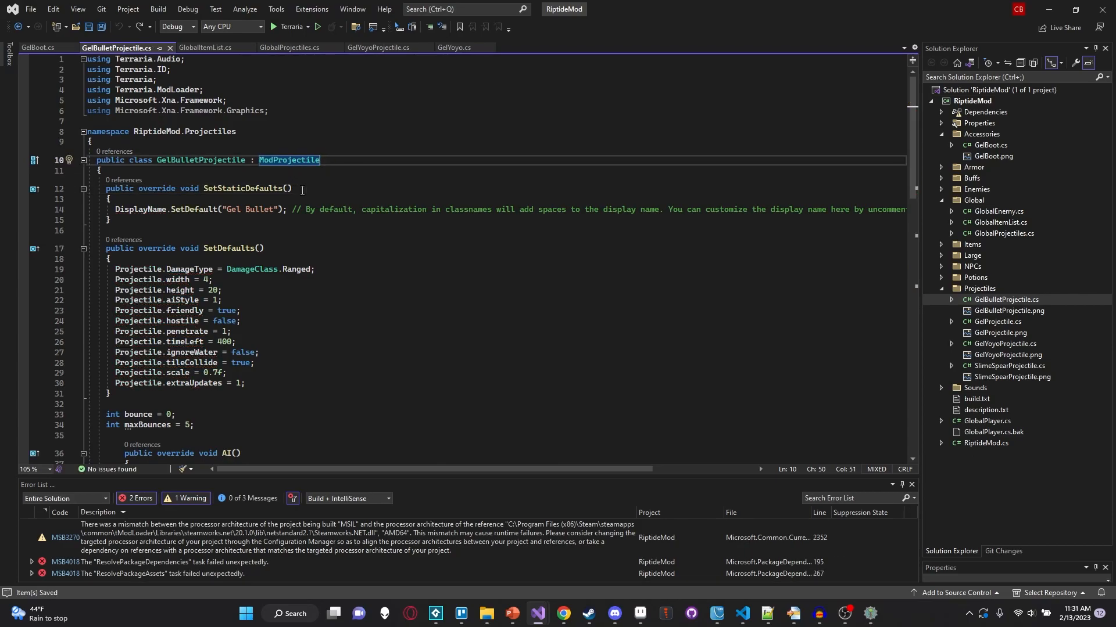
left_click(302, 188)
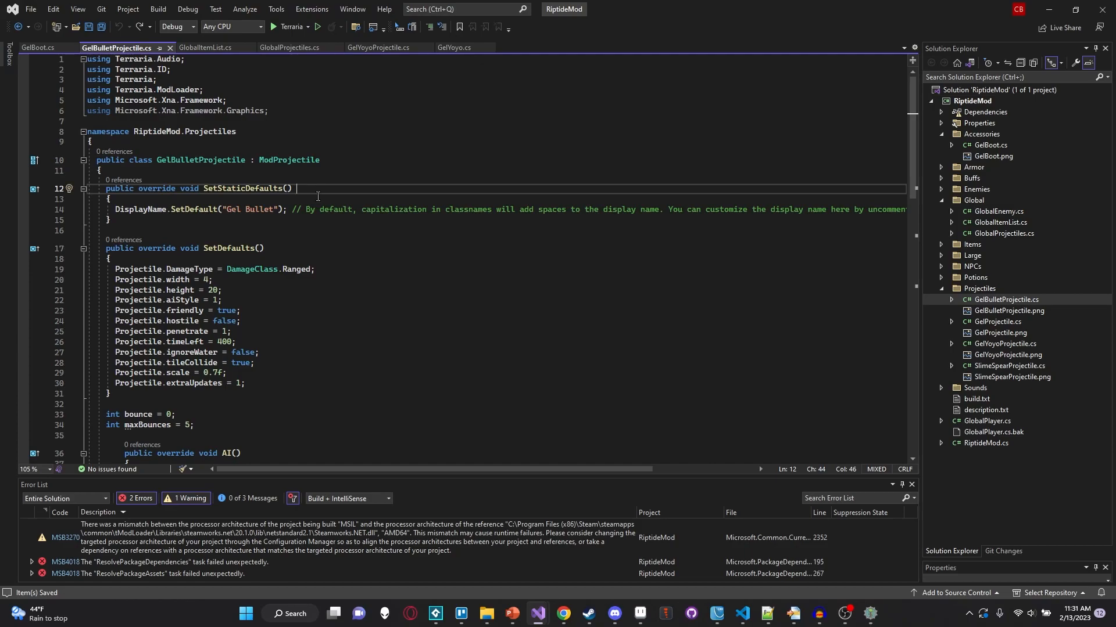
double_click(289, 160)
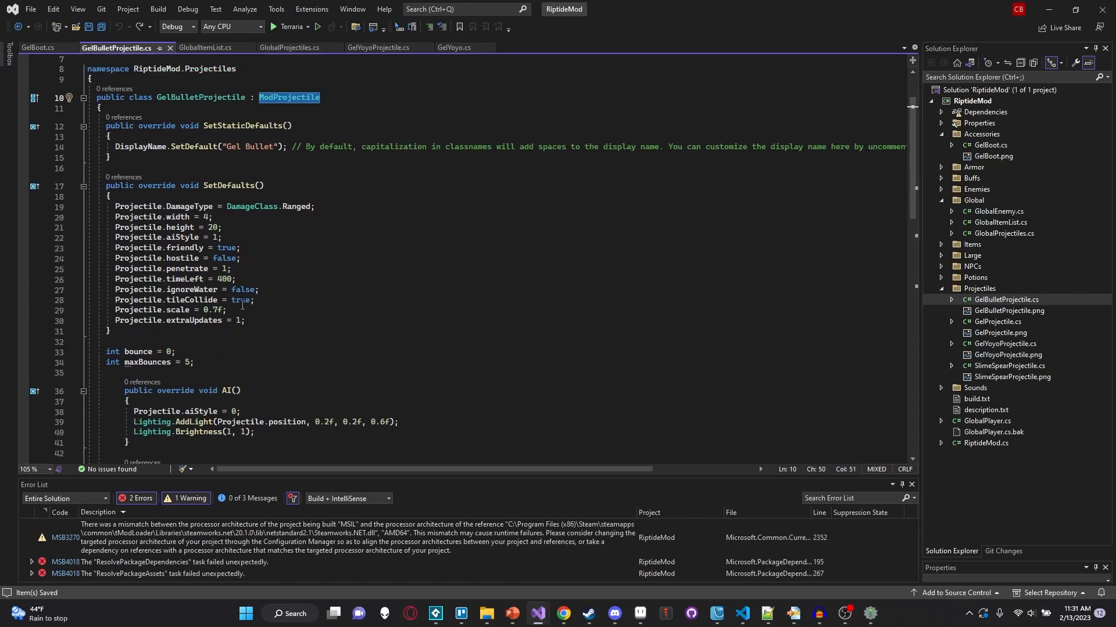
- Start typing a 'Projectile.active = true;' line inside SetDefaults
left_click_drag(132, 206, 244, 320)
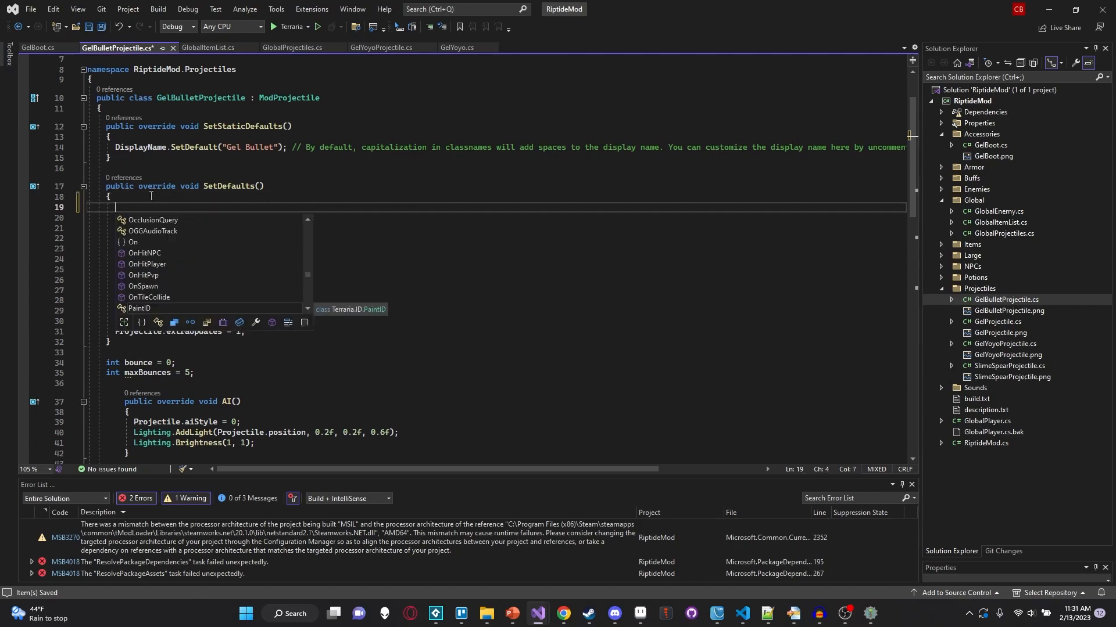
type("Projectile.")
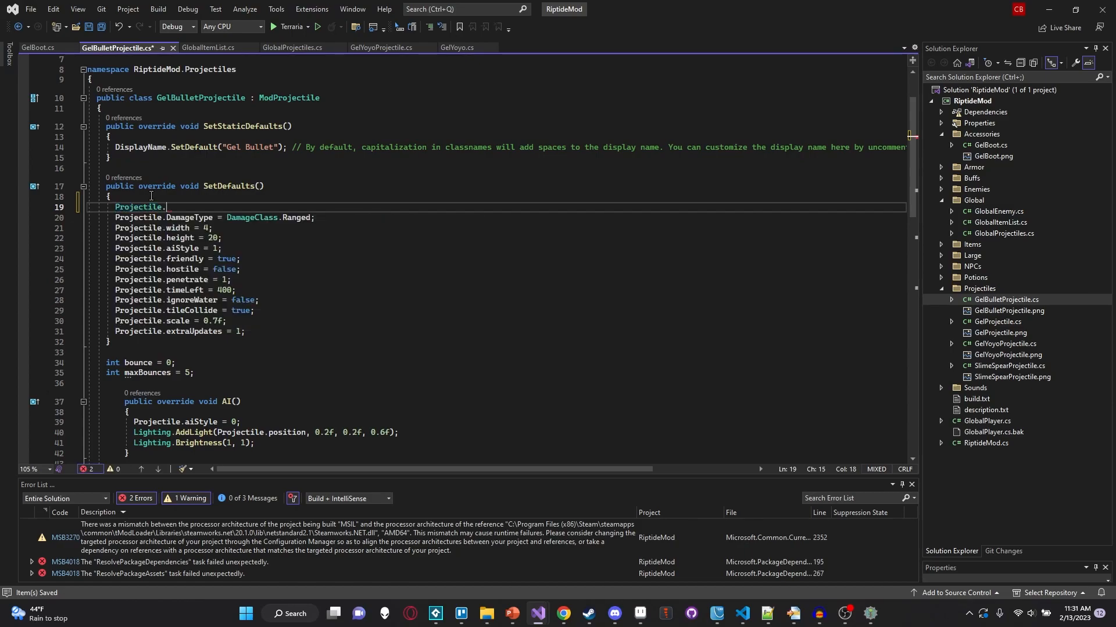
type("active = true;")
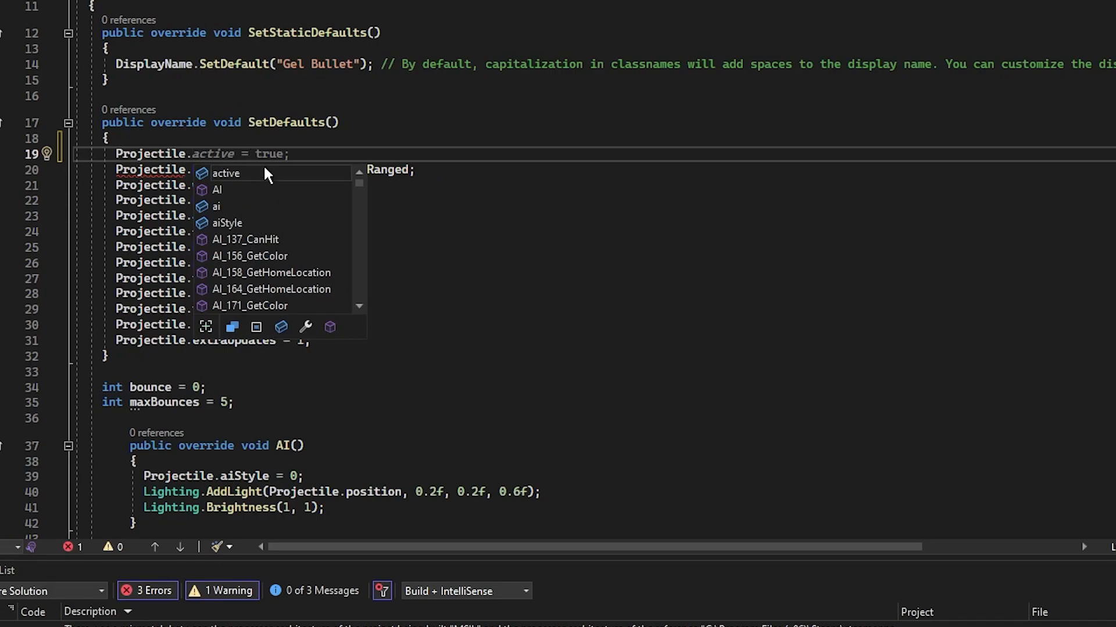
mouse_move(182, 172)
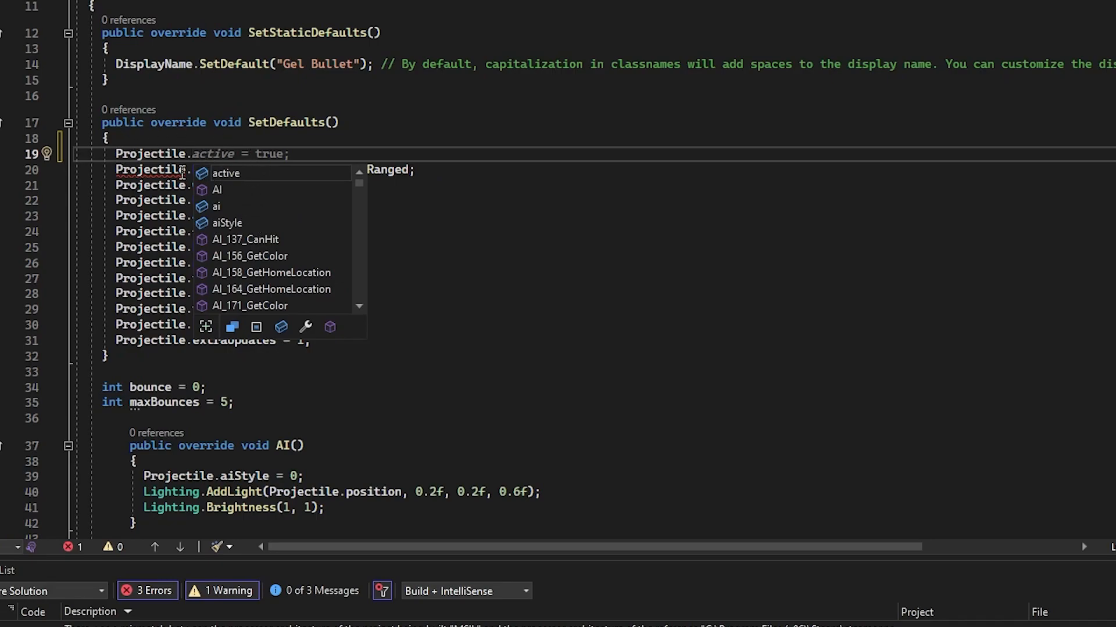
mouse_move(225, 206)
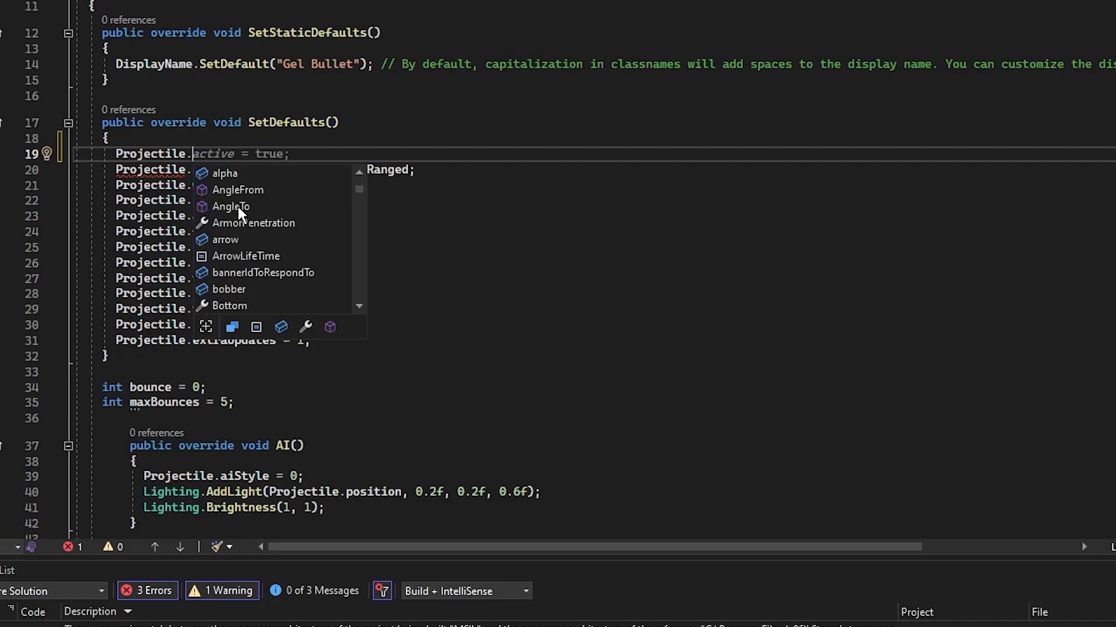
mouse_move(192, 204)
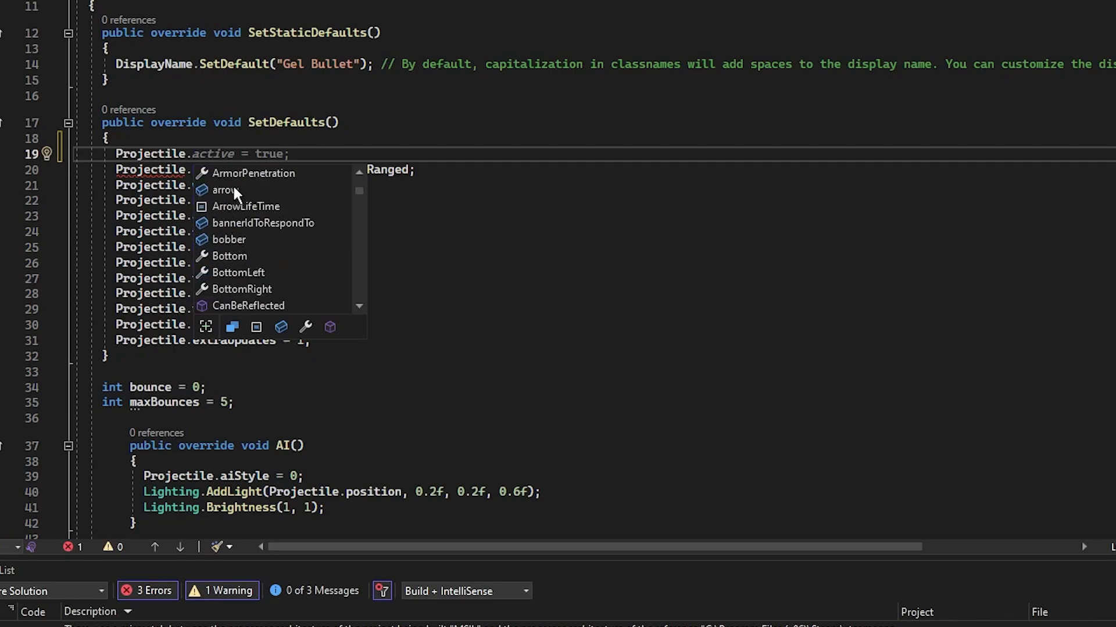
mouse_move(246, 215)
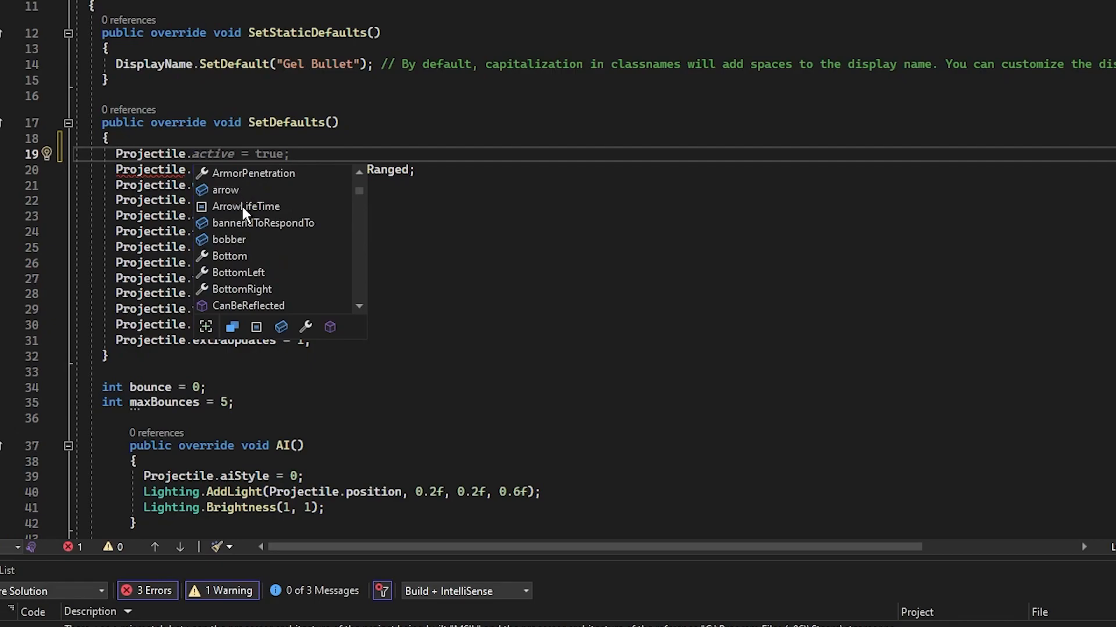
- Browse the Projectile member completion list
scroll("down", 3)
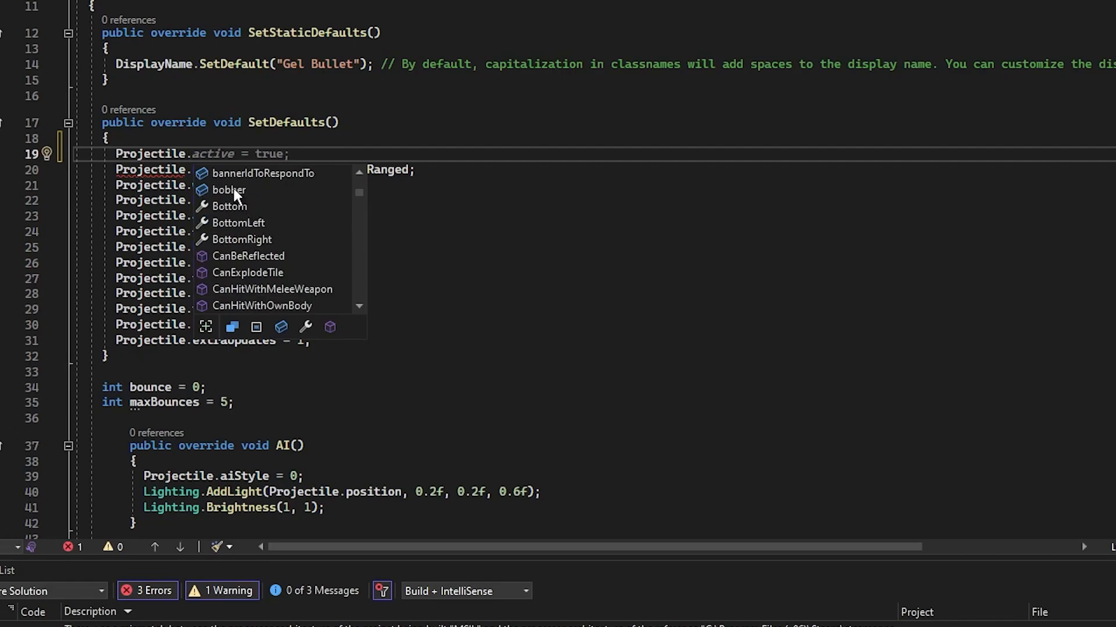
scroll("down", 3)
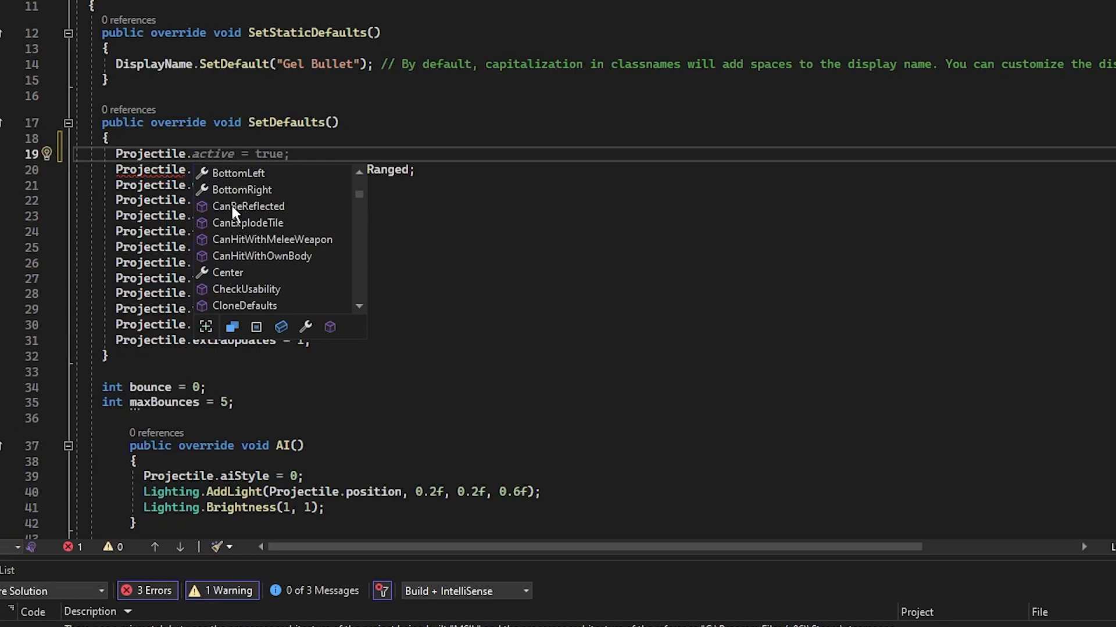
scroll("down", 3)
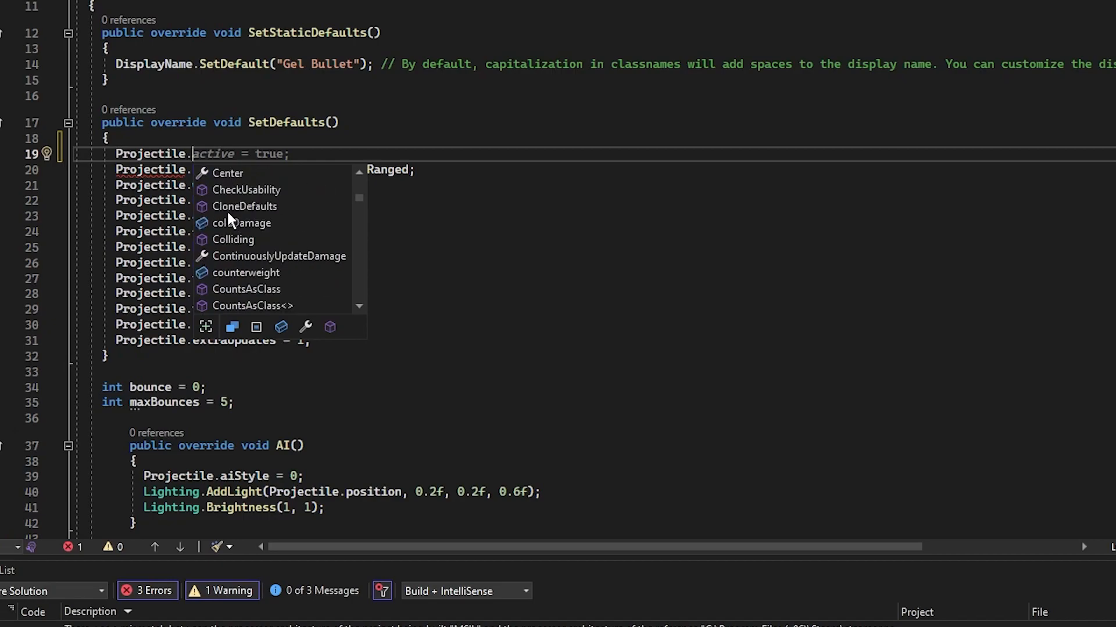
mouse_move(238, 240)
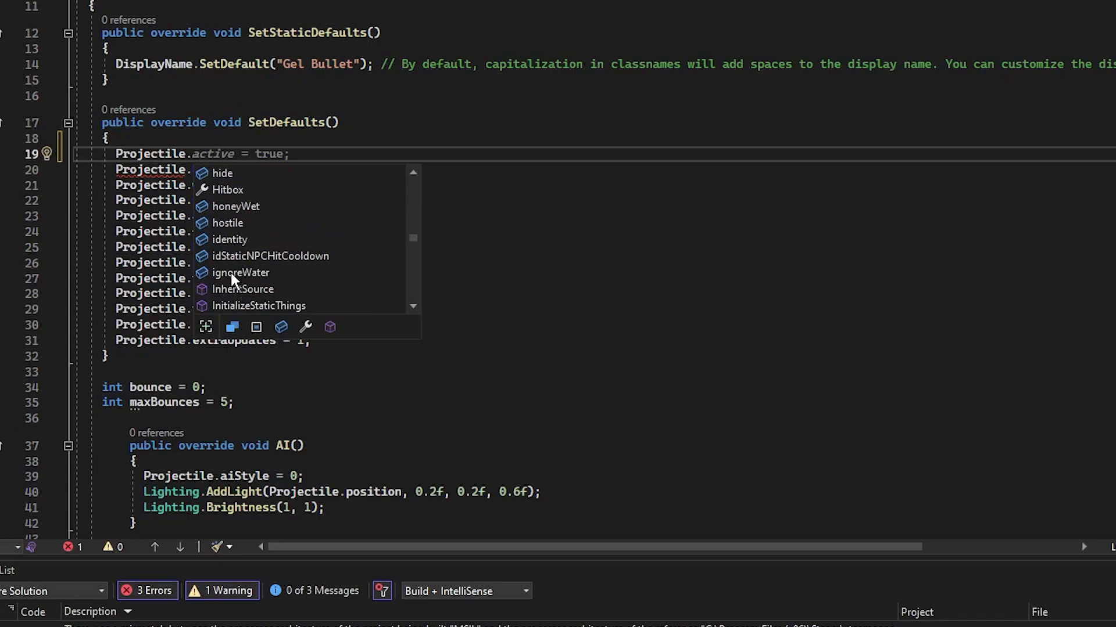
scroll("down", 3)
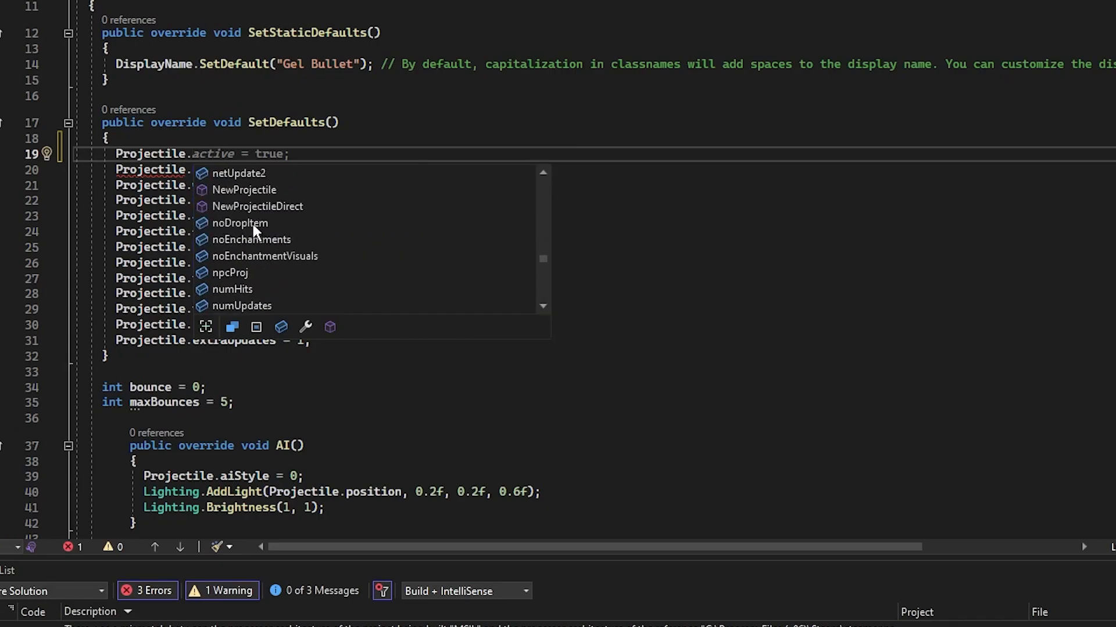
scroll("down", 3)
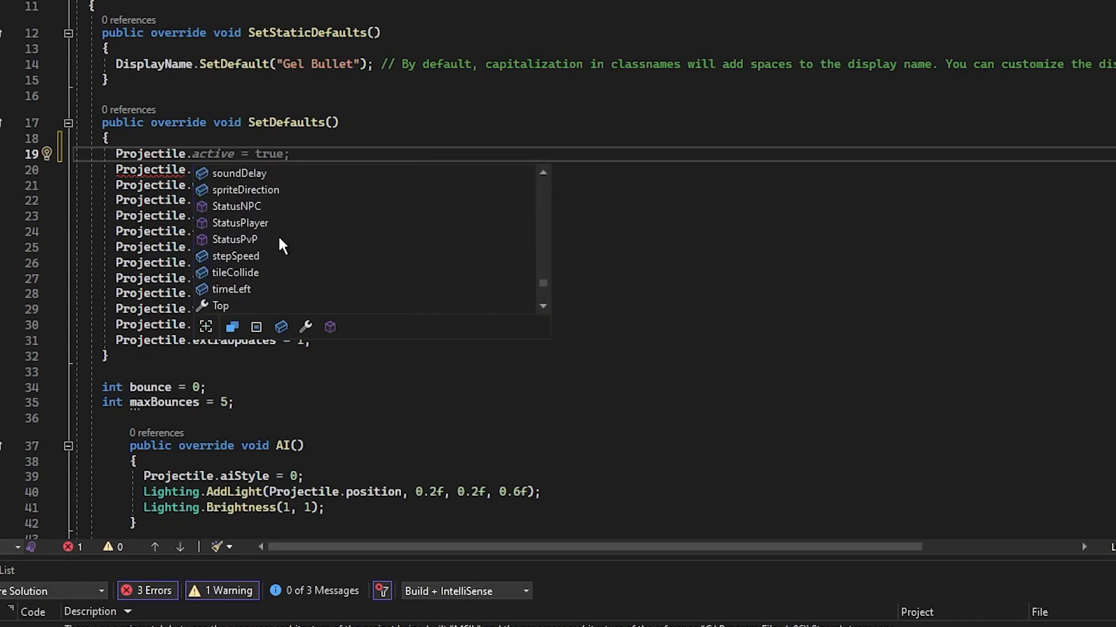
scroll("down", 3)
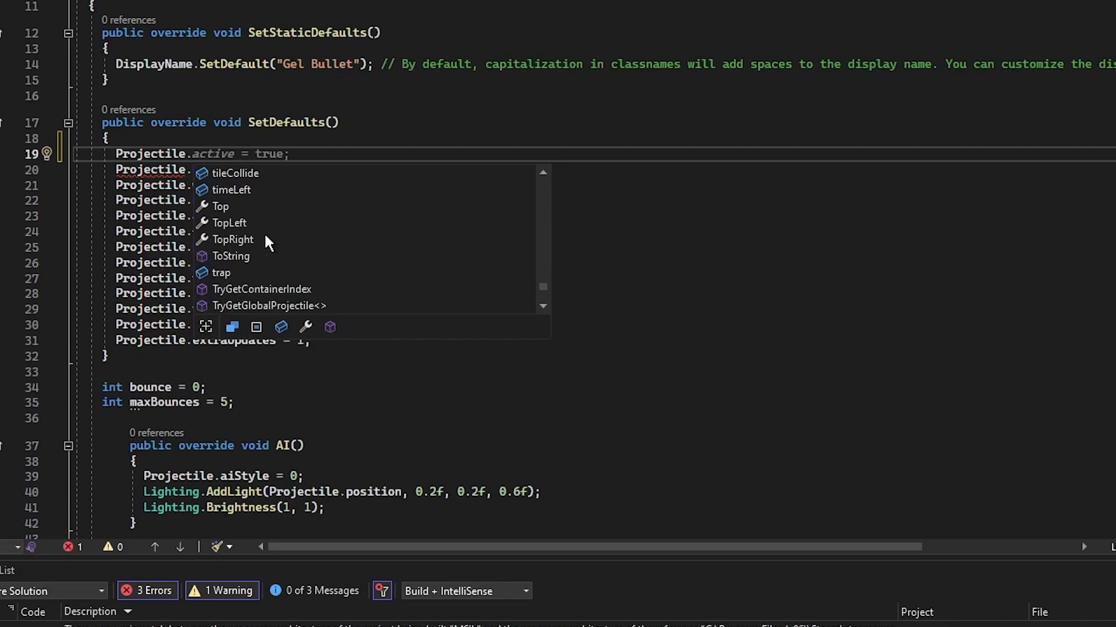
mouse_move(236, 242)
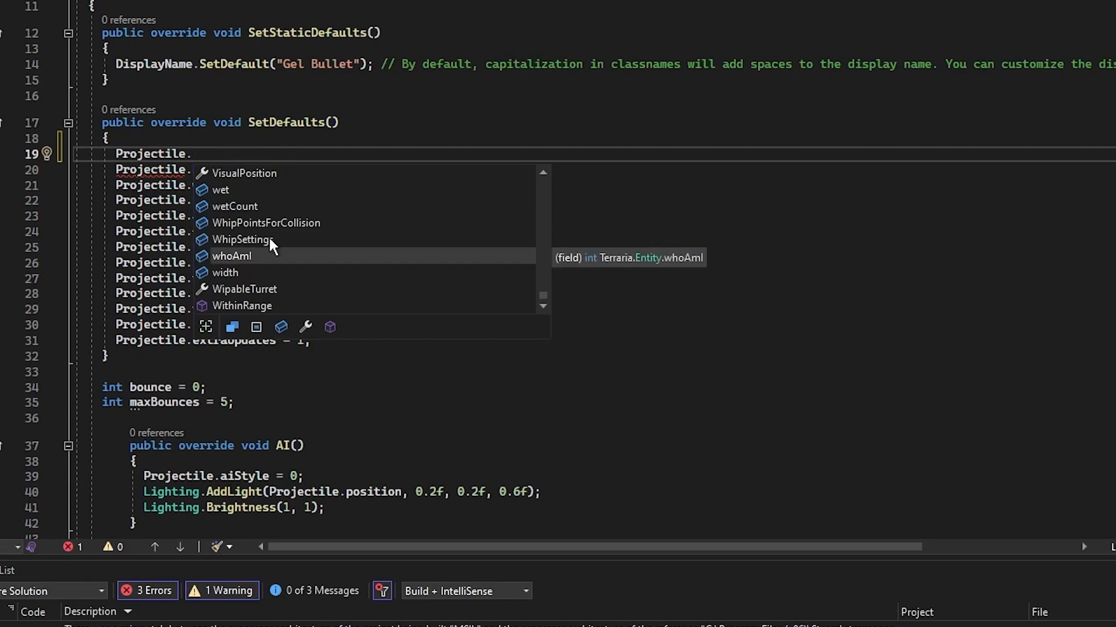
mouse_move(265, 220)
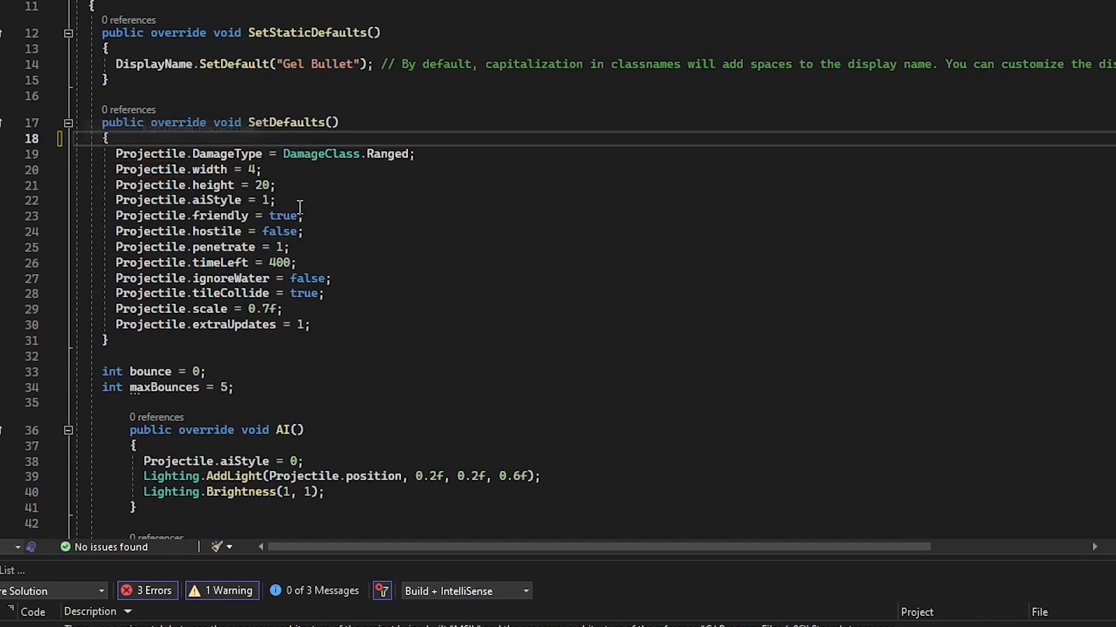
left_click_drag(116, 154, 288, 247)
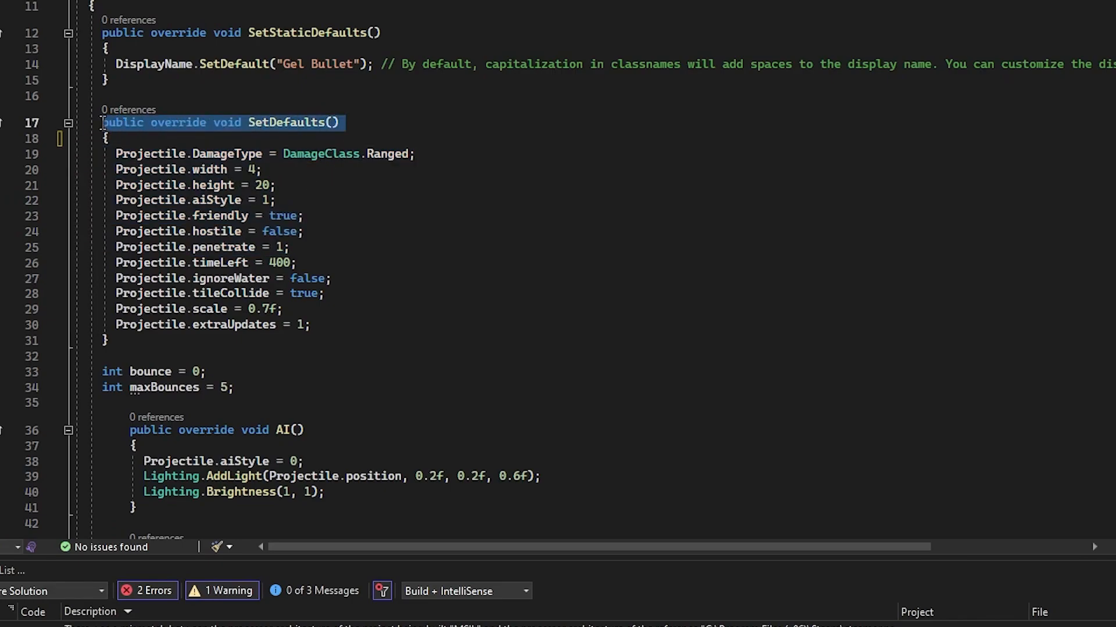
mouse_move(266, 120)
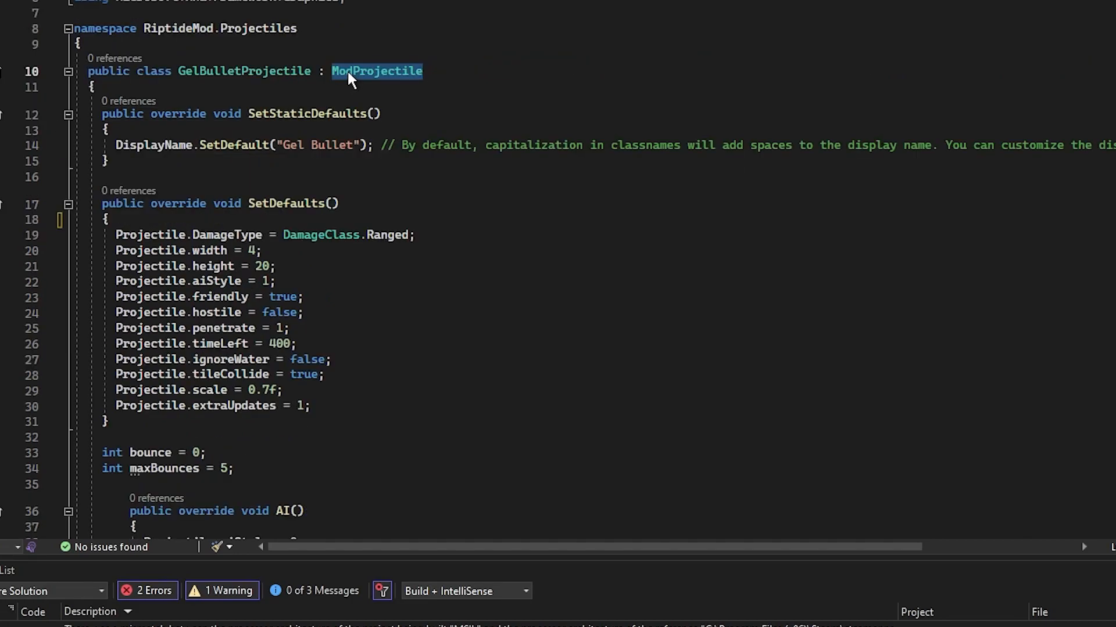
mouse_move(351, 79)
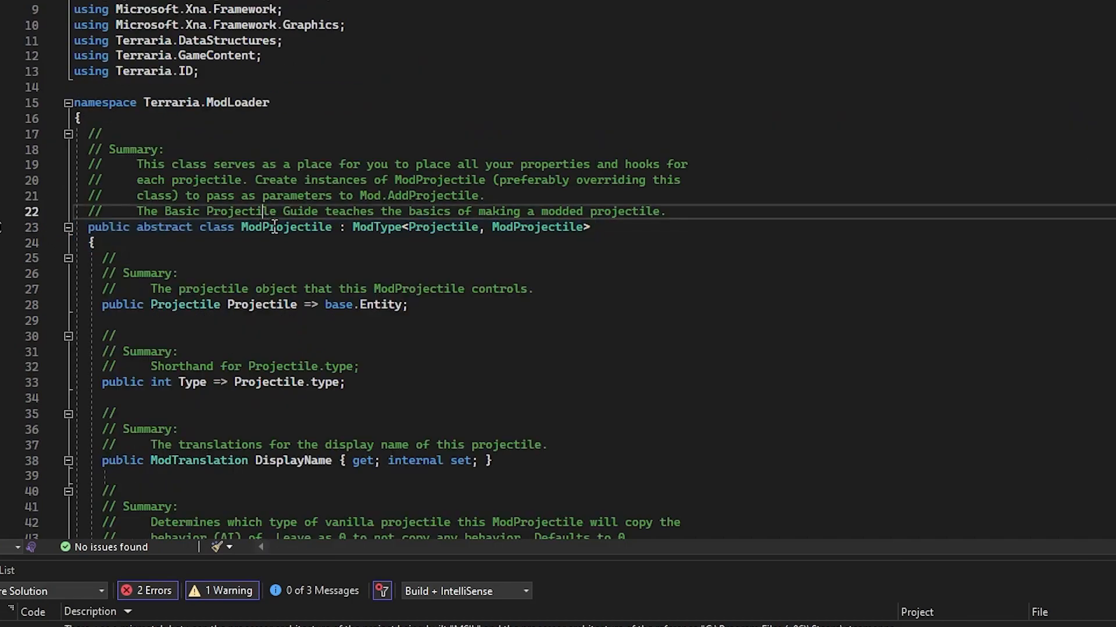
mouse_move(505, 228)
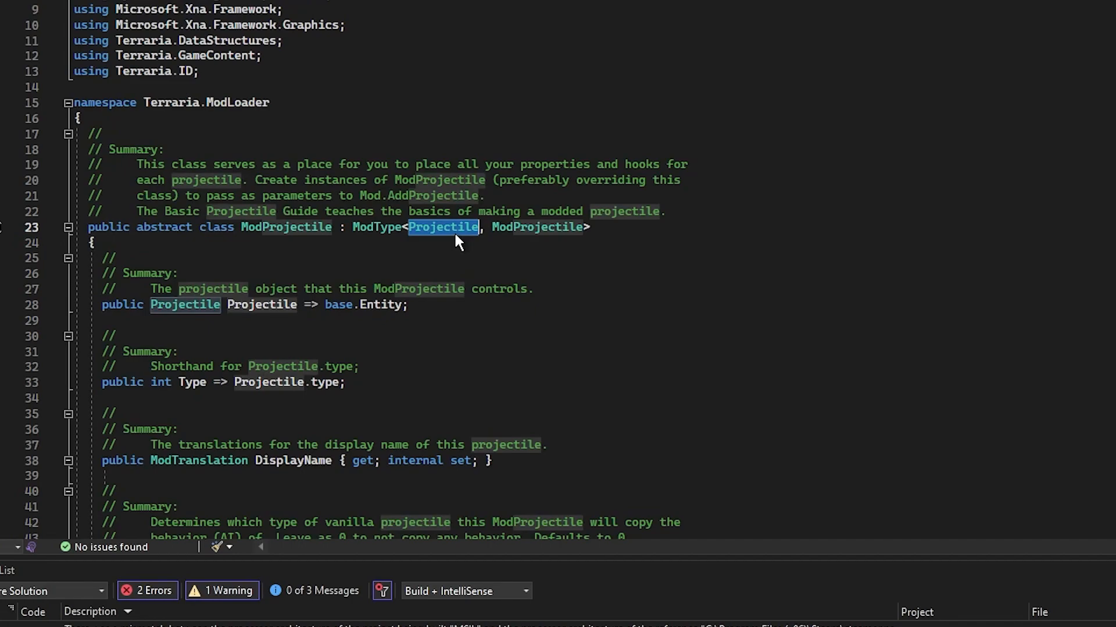
- Scroll ModProjectile's definition to the virtual SetDefaults hook and highlight its summary
scroll("down", 3)
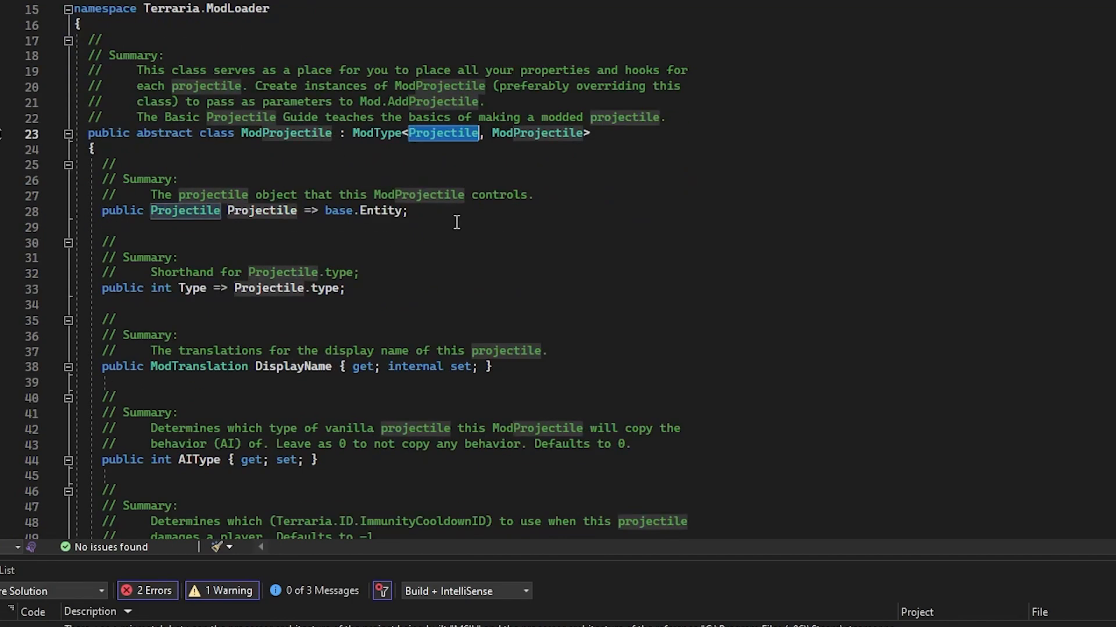
scroll("down", 3)
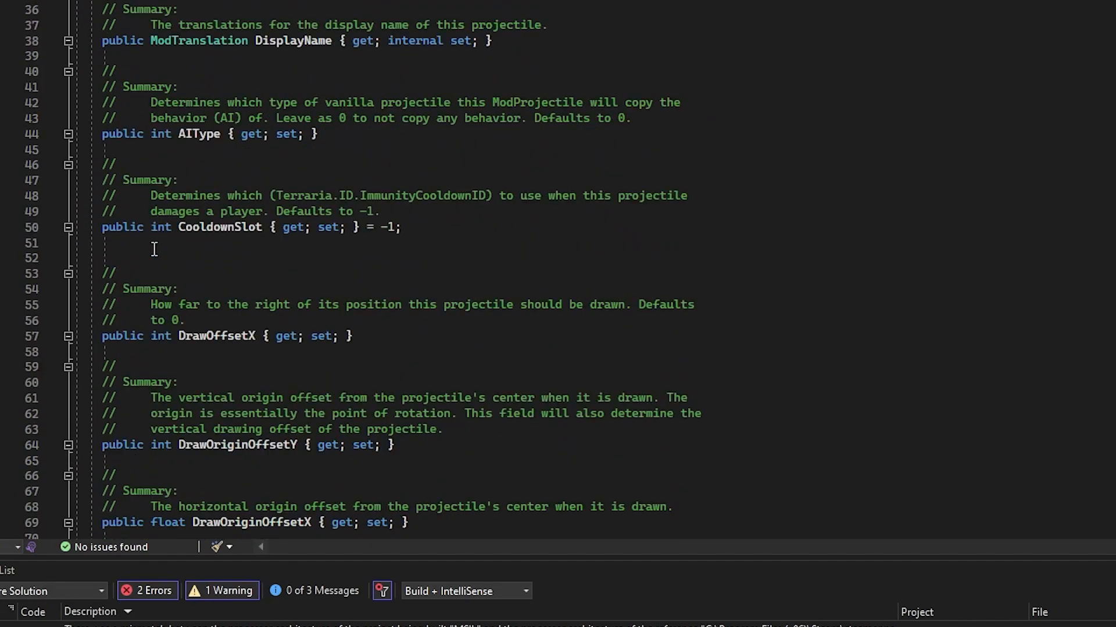
scroll("down", 3)
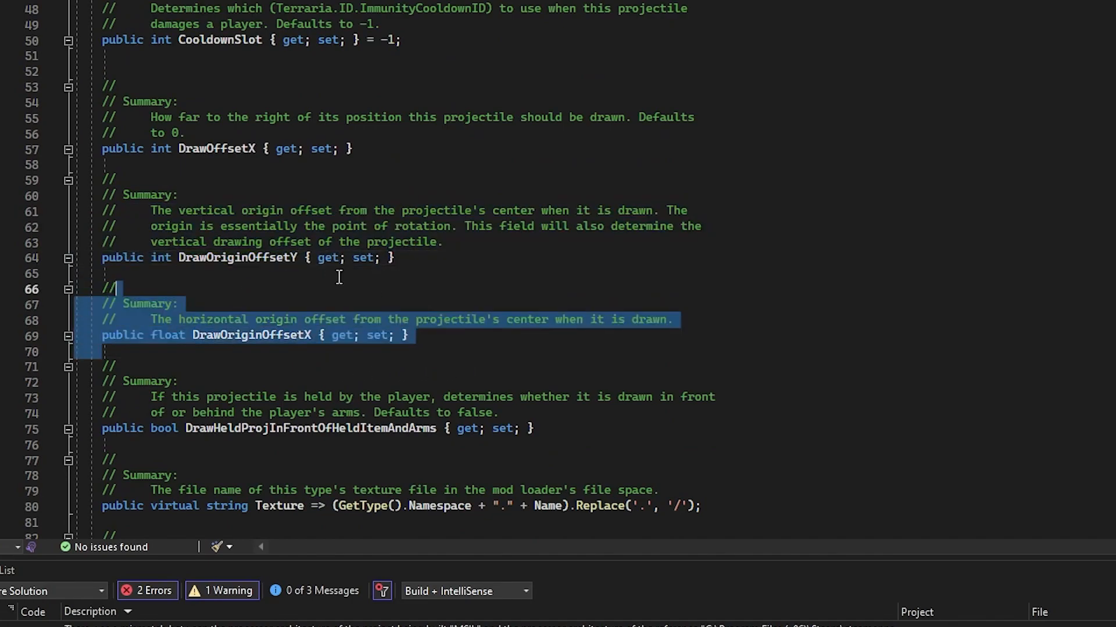
scroll("down", 3)
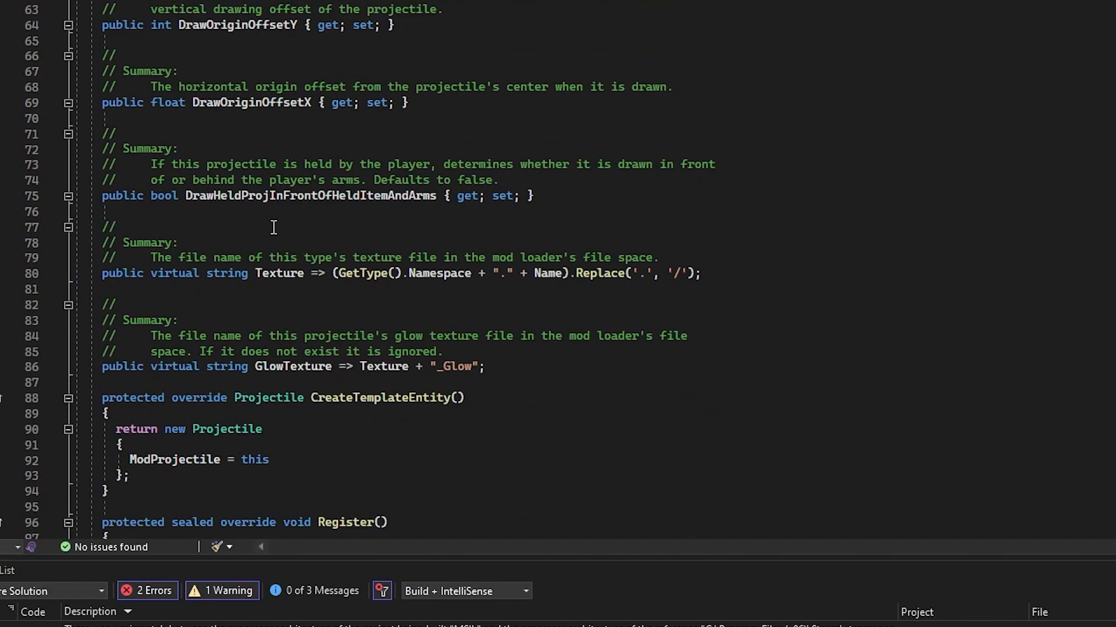
scroll("down", 3)
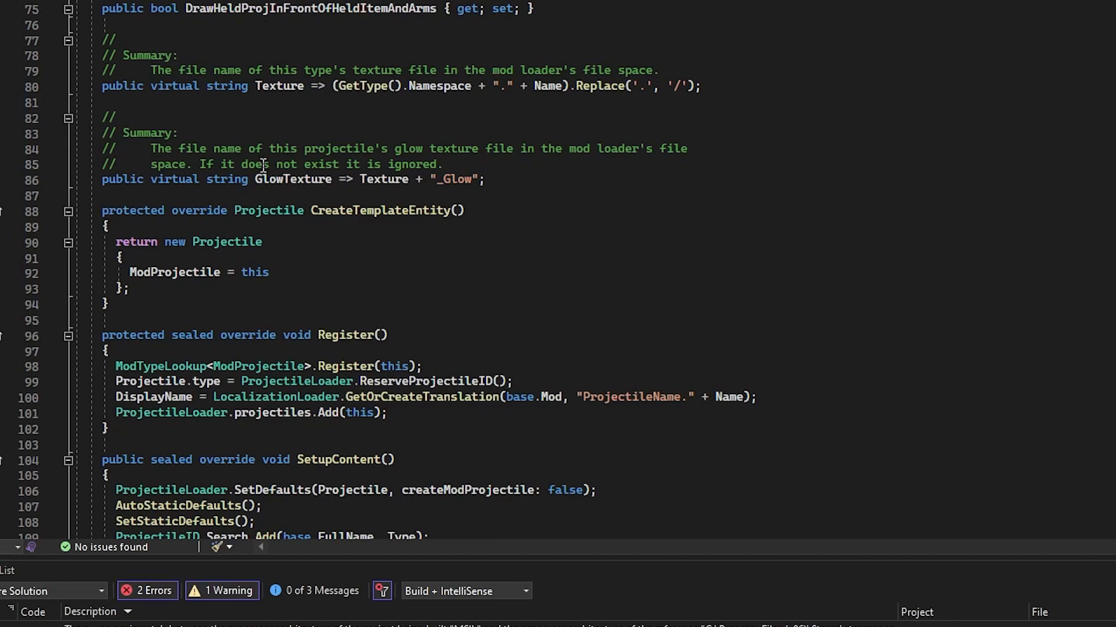
scroll("down", 3)
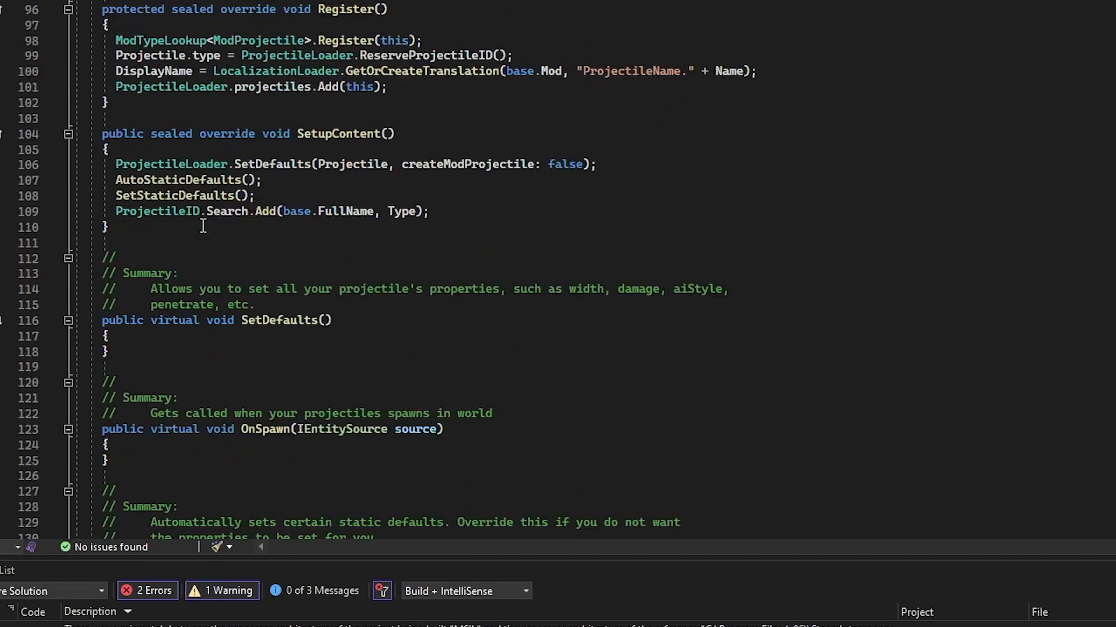
scroll("down", 3)
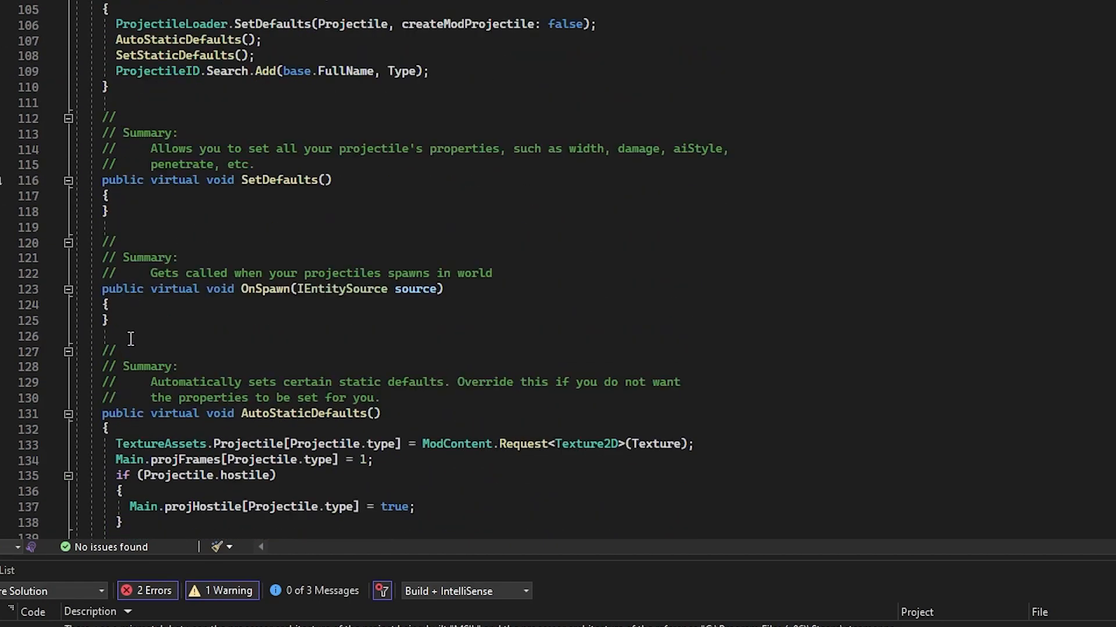
left_click_drag(101, 180, 107, 227)
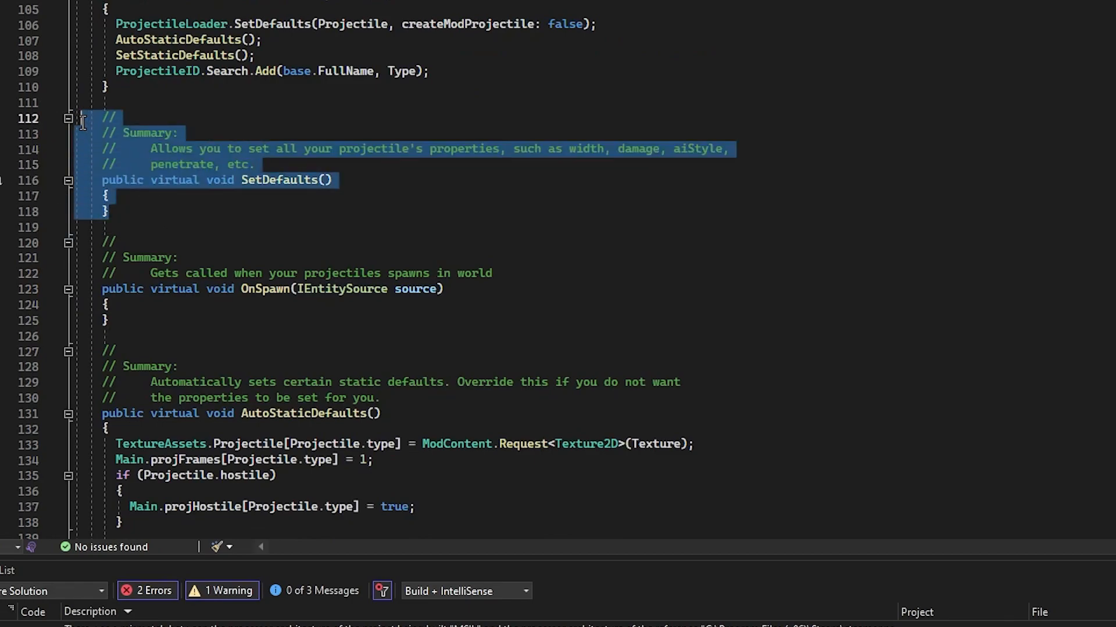
left_click(166, 148)
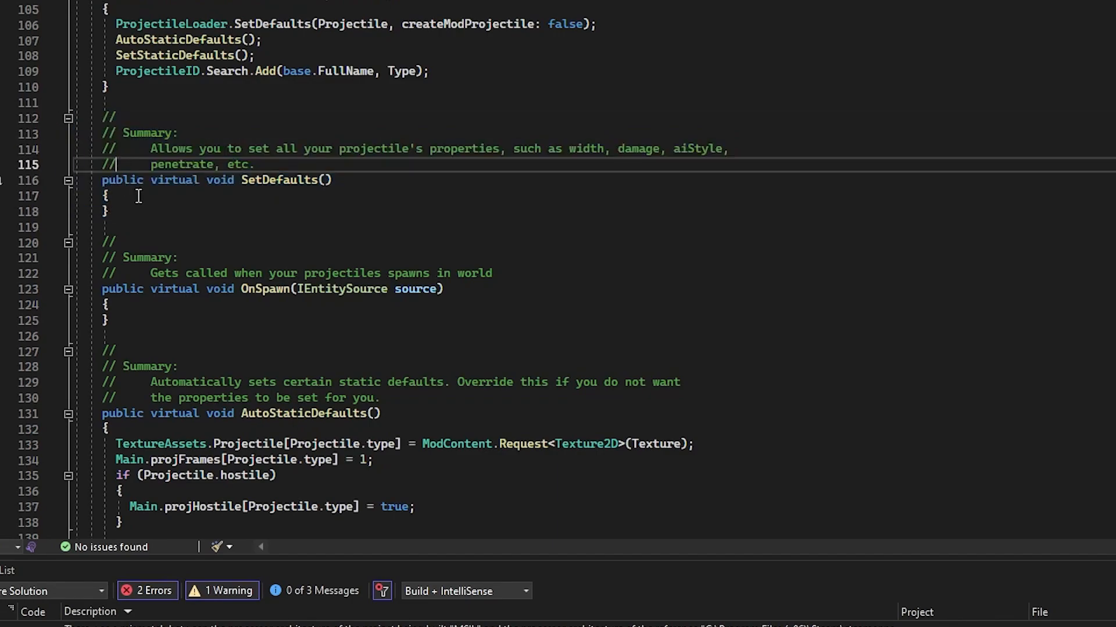
mouse_move(276, 96)
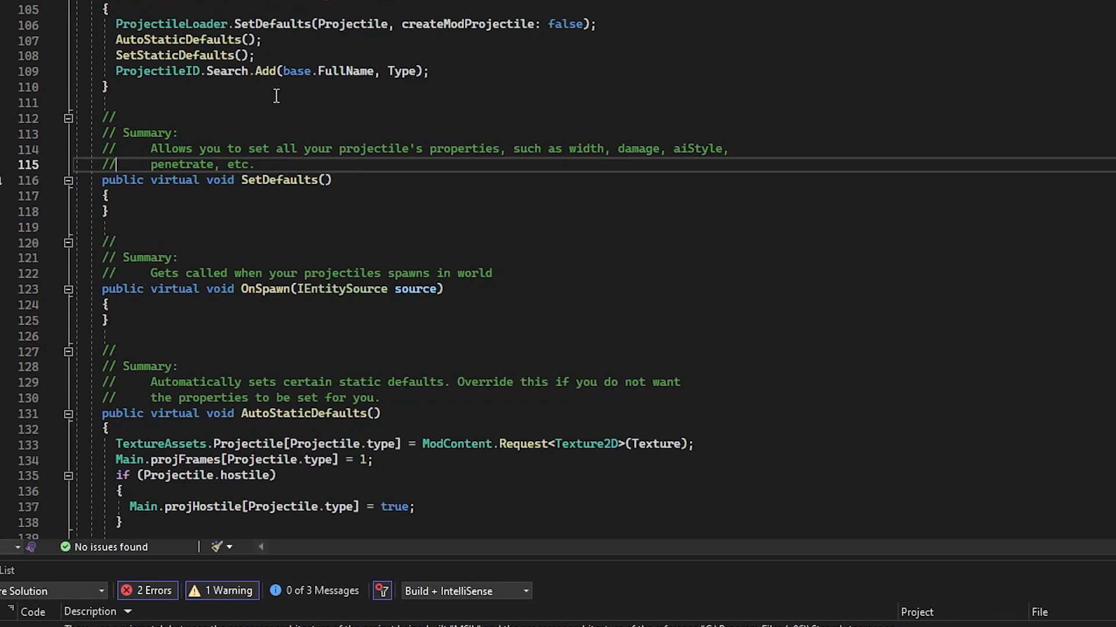
- Scroll through the remaining decompiled ModProjectile hook documentation
scroll("down", 3)
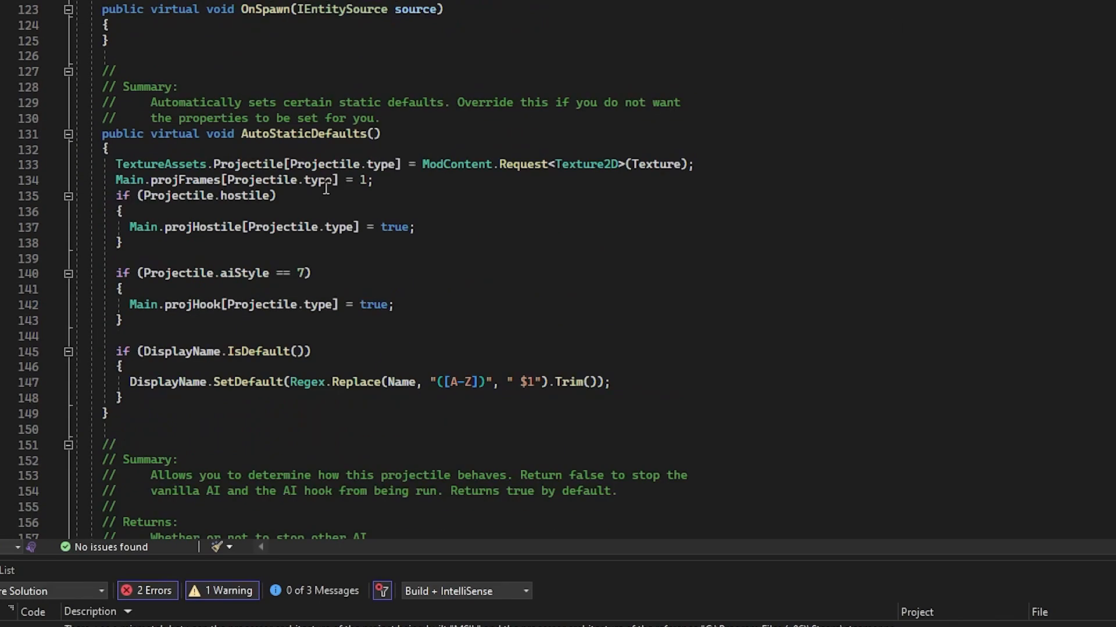
scroll("down", 3)
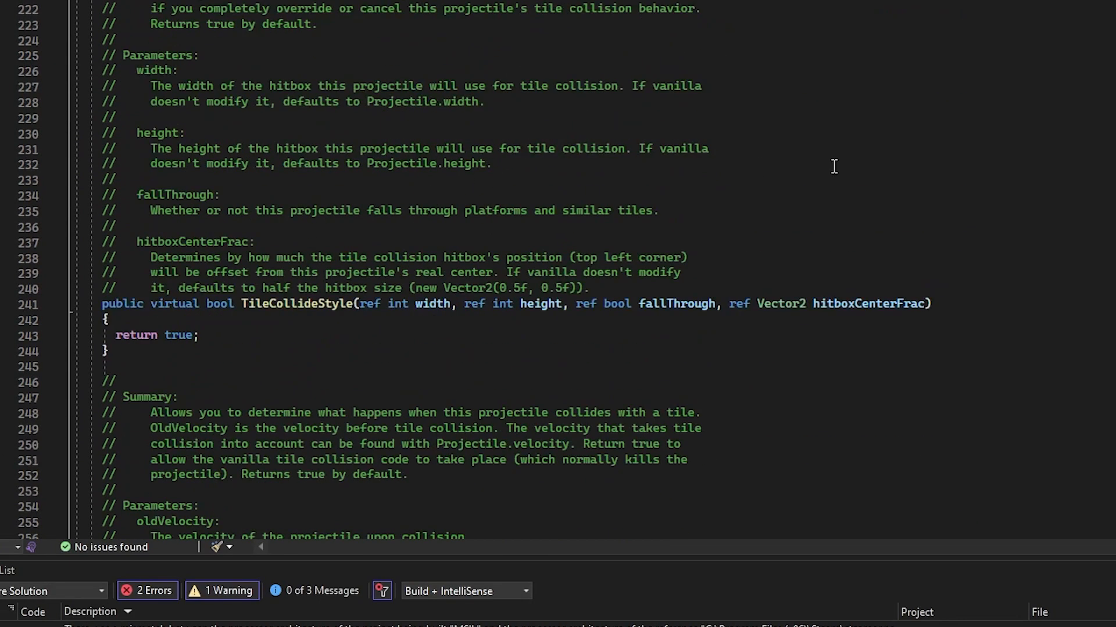
scroll("down", 3)
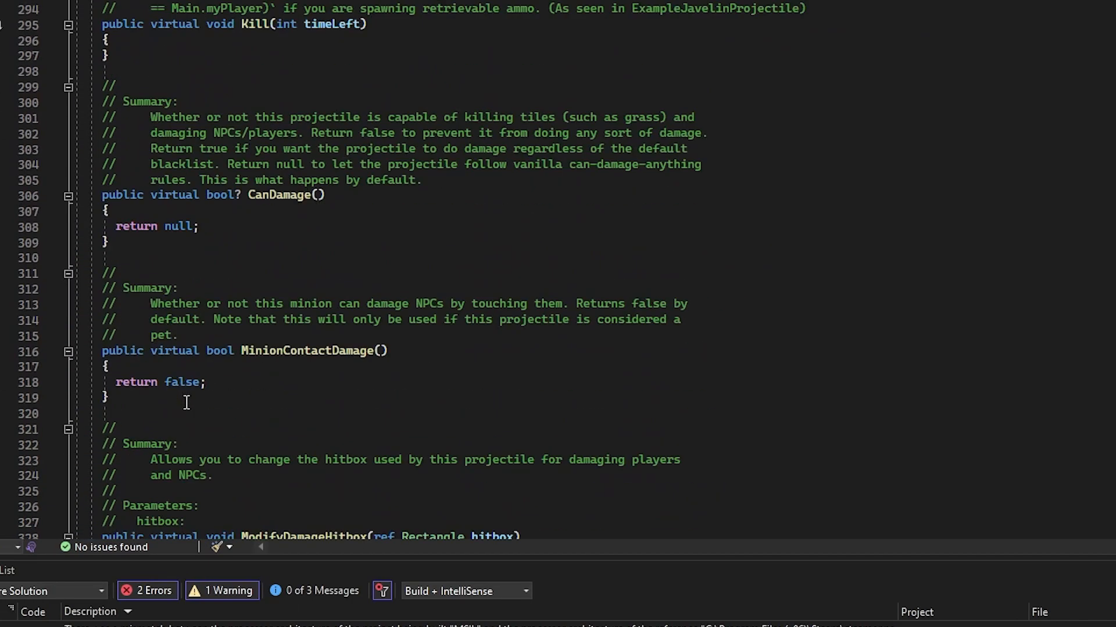
scroll("up", 3)
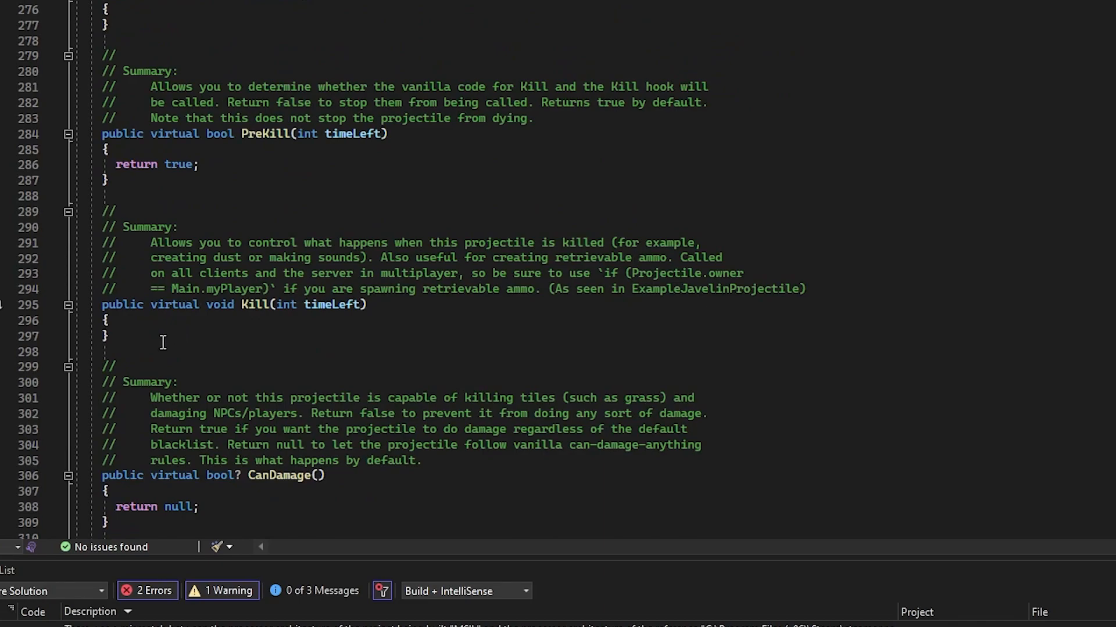
scroll("down", 3)
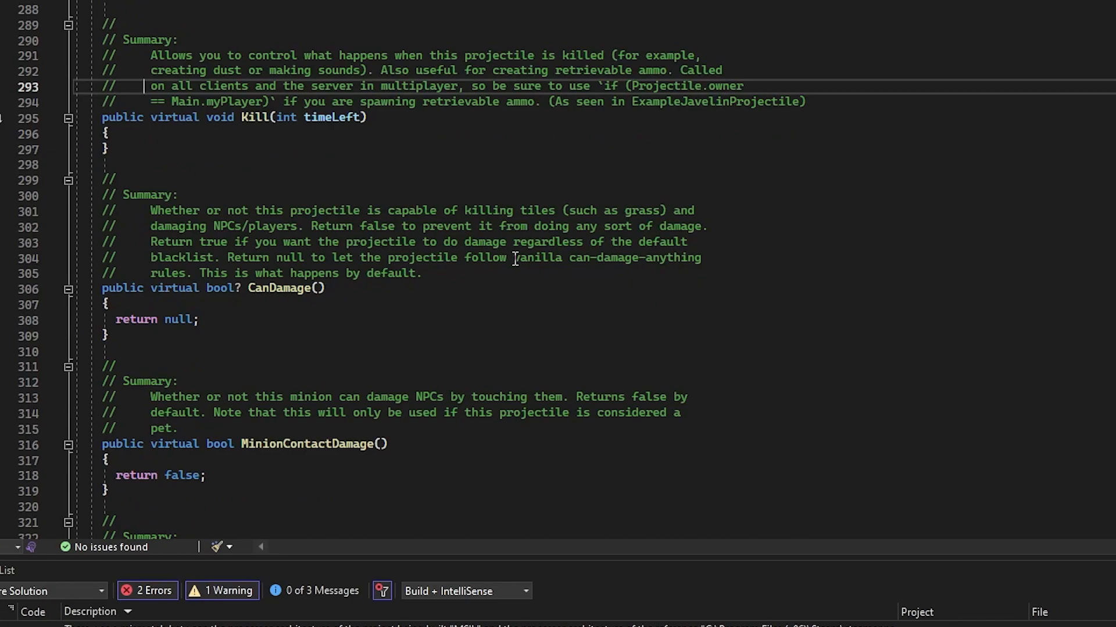
scroll("down", 3)
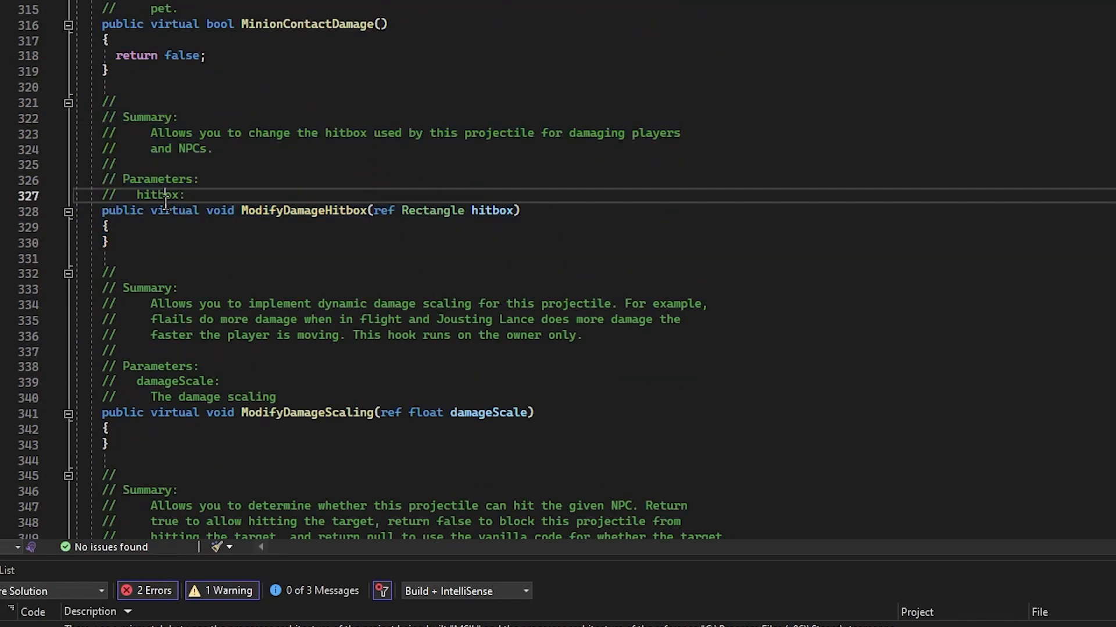
scroll("down", 3)
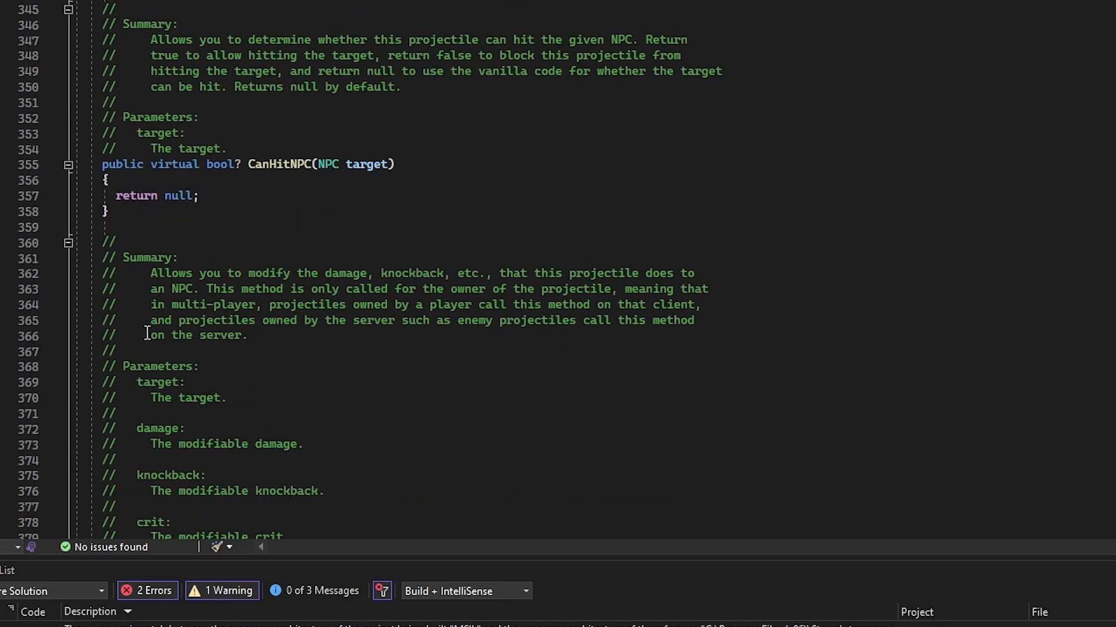
scroll("down", 3)
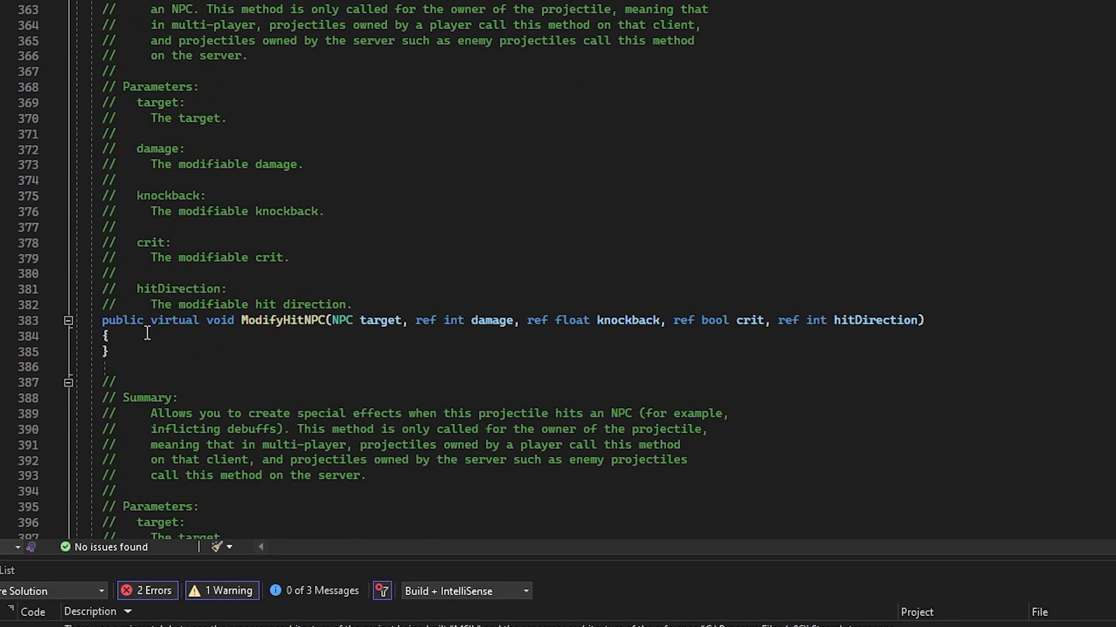
scroll("down", 3)
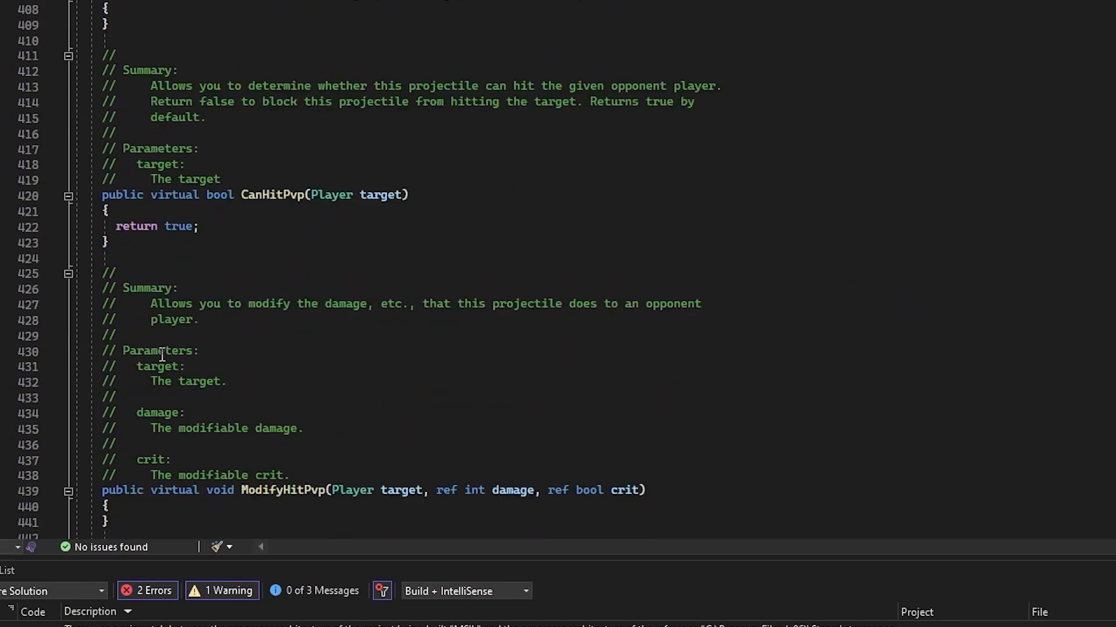
scroll("down", 3)
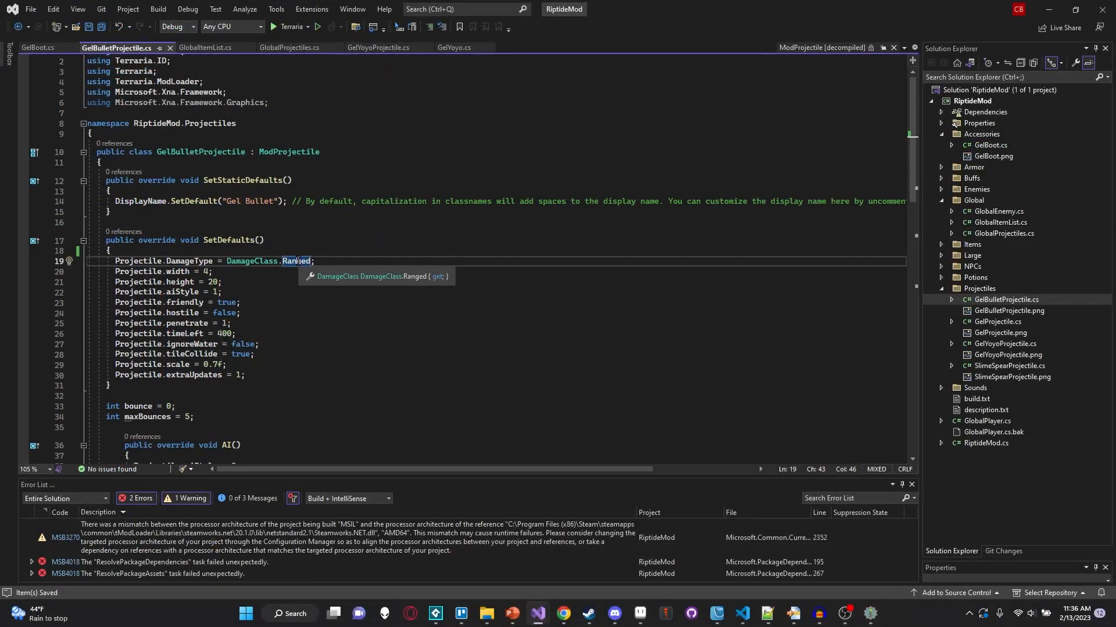
- Add a new line at the top of AI() and start a Projectile statement
right_click(287, 152)
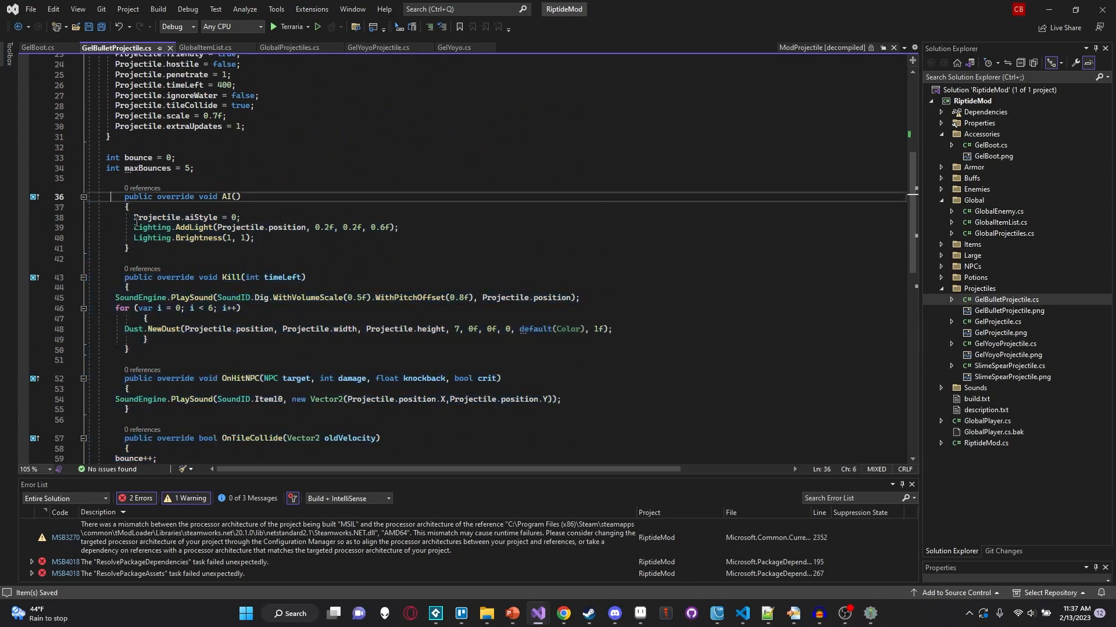
double_click(140, 298)
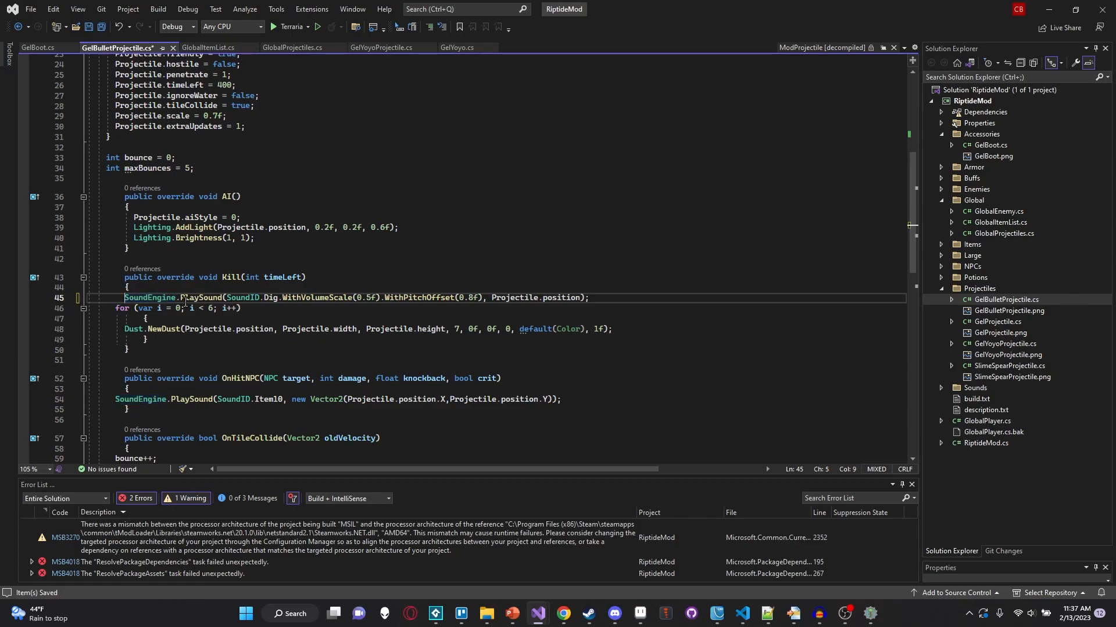
double_click(159, 297)
type("Project")
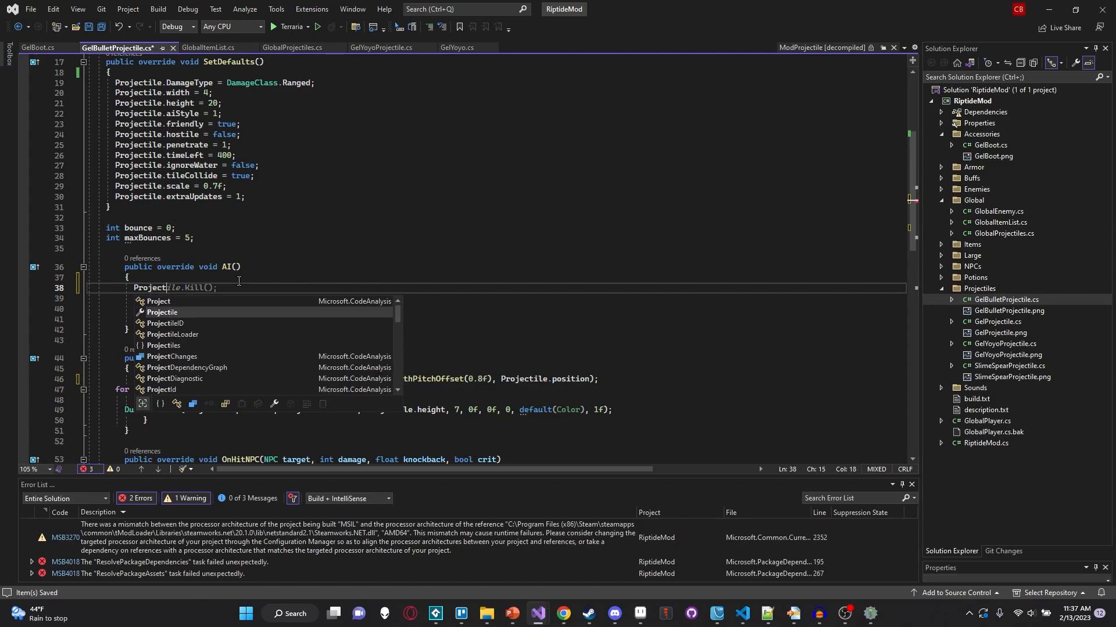
- Complete 'Projectile.velocity.Y += 0.2f;' in AI() and add a blank line below
type(".")
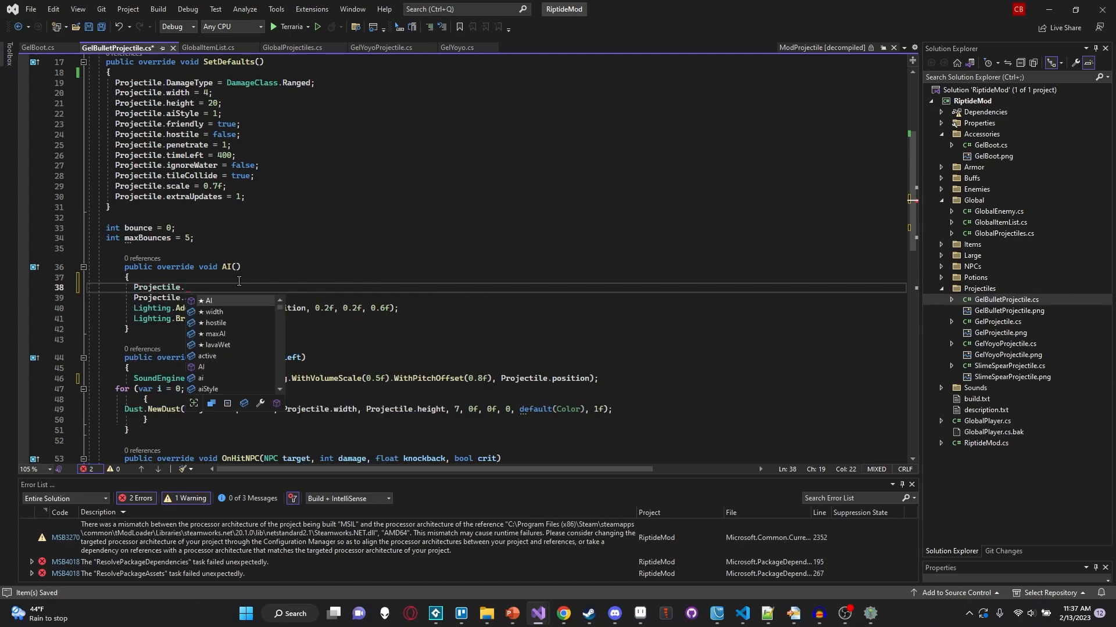
type("velocity")
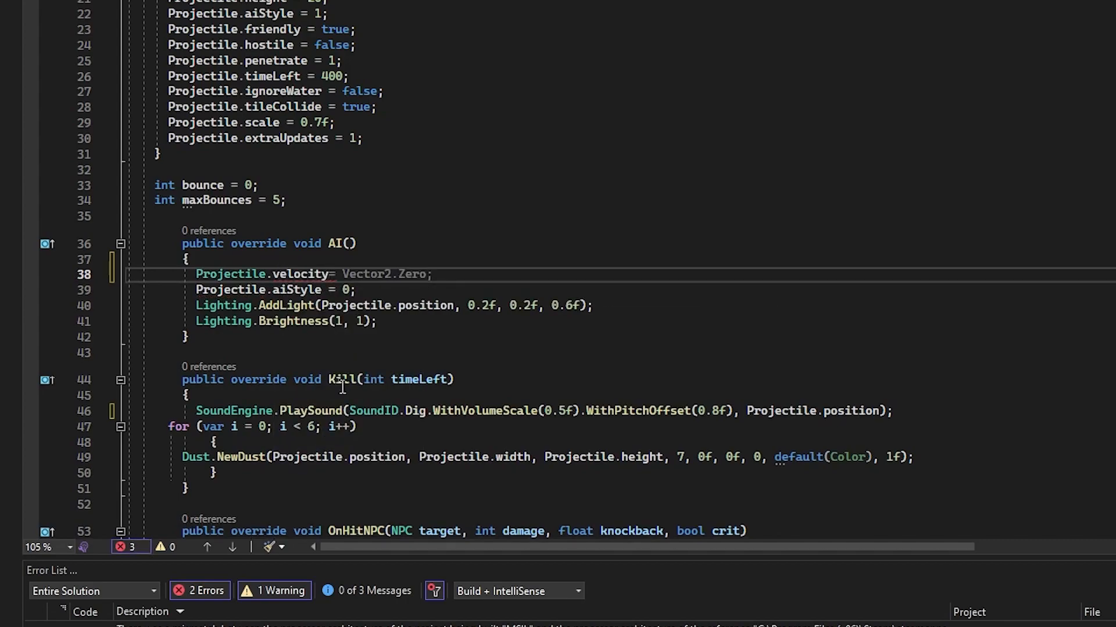
double_click(301, 275)
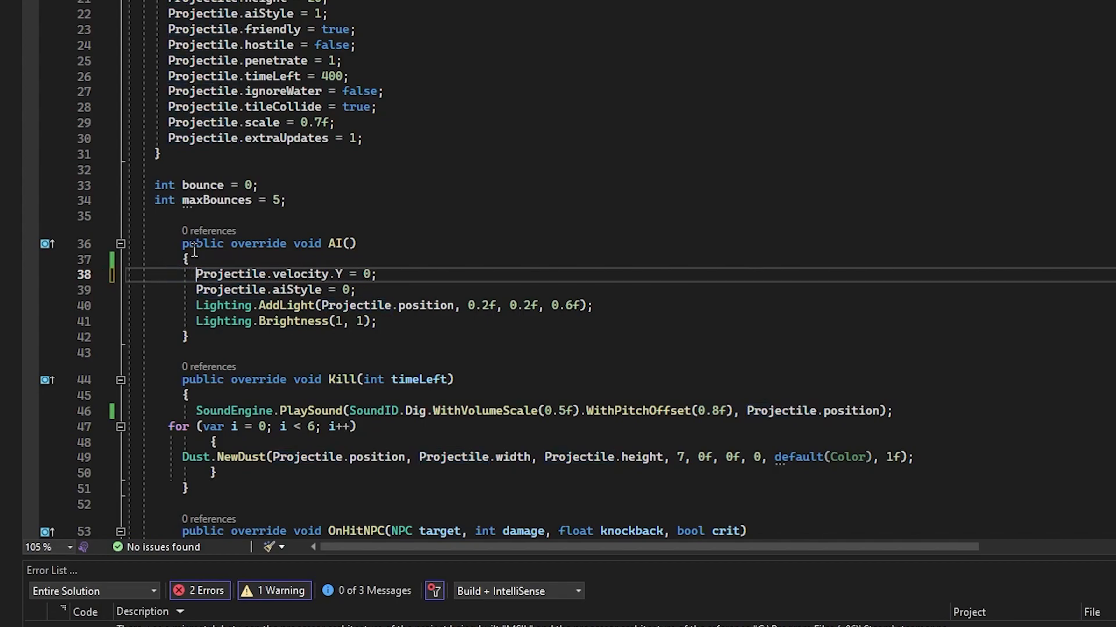
left_click(383, 274)
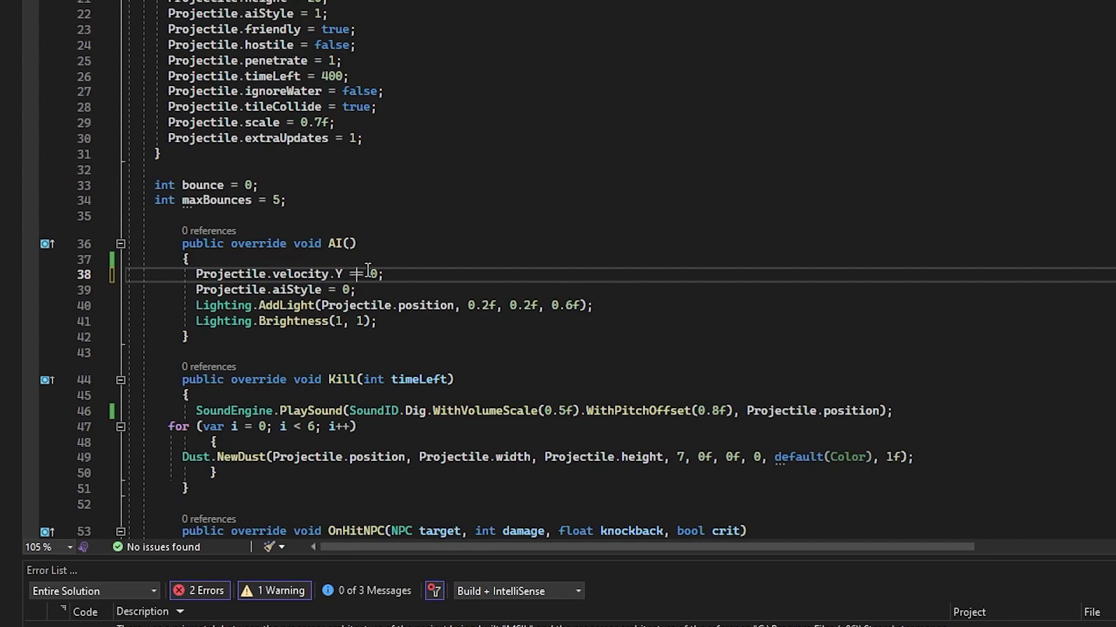
type("+")
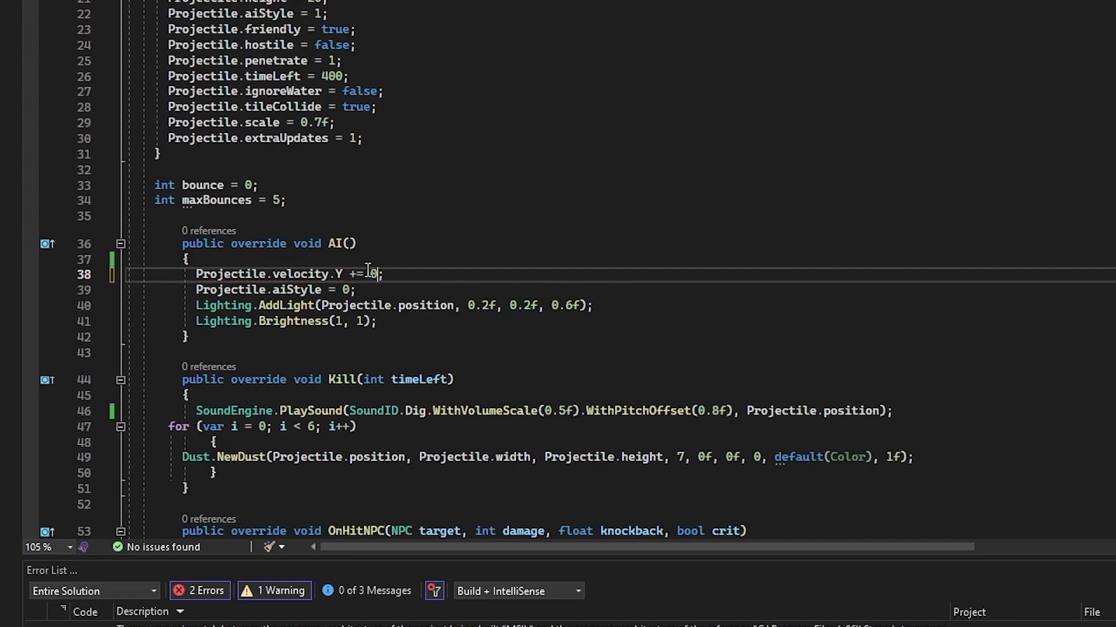
type(".2f")
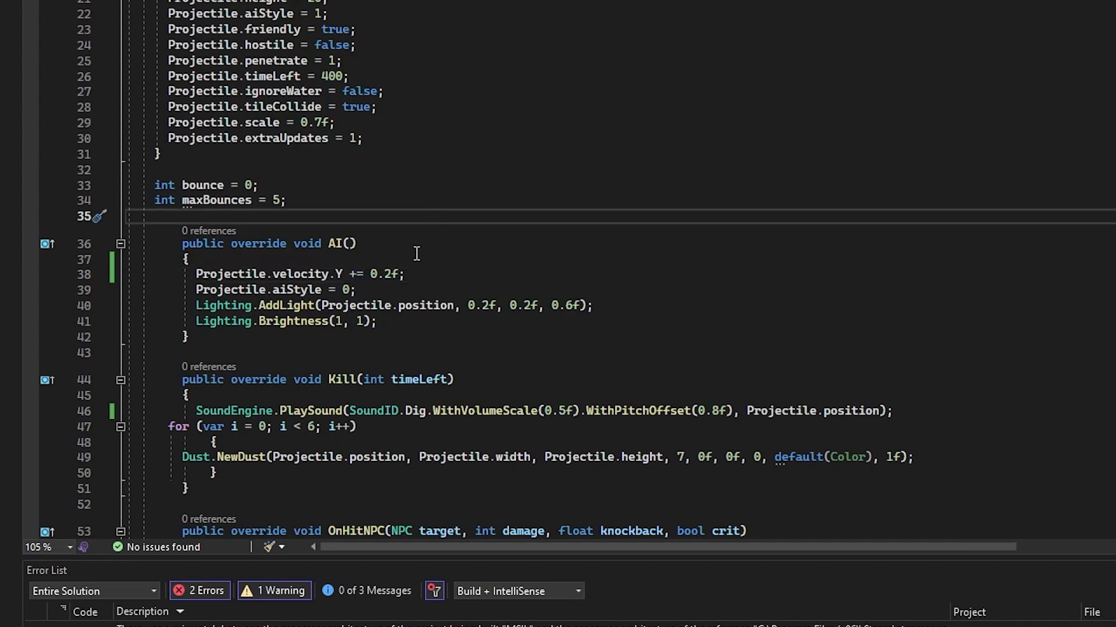
double_click(231, 274)
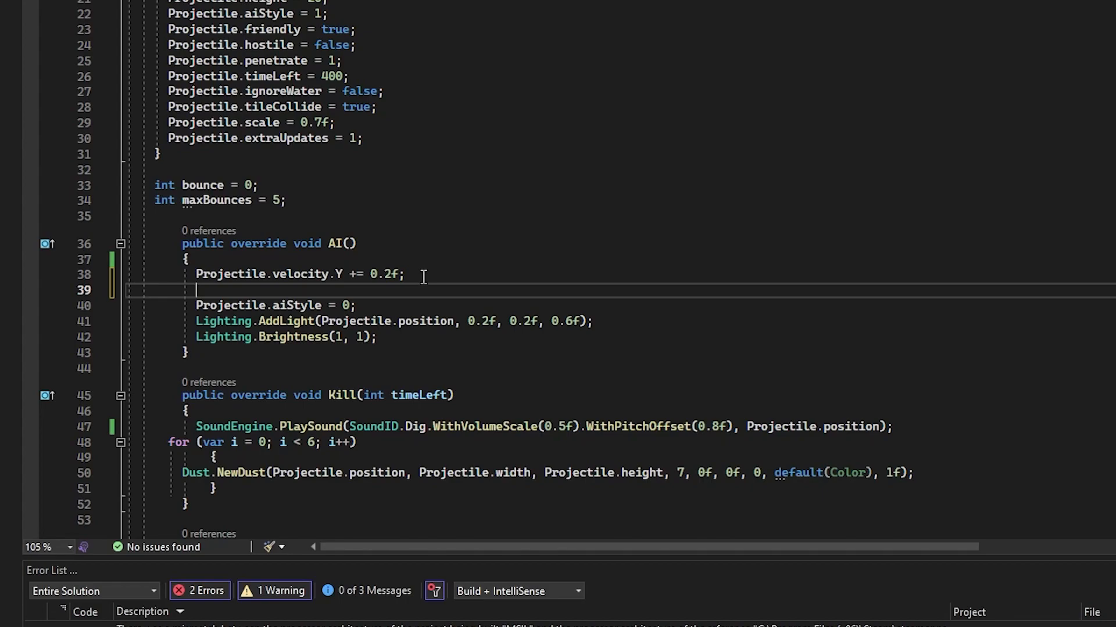
- Add 'Projectile.velocity.X *= 0.92f;' below the gravity line and switch to tModLoader's Mod Sources
type("Projectile.velocity.X +=")
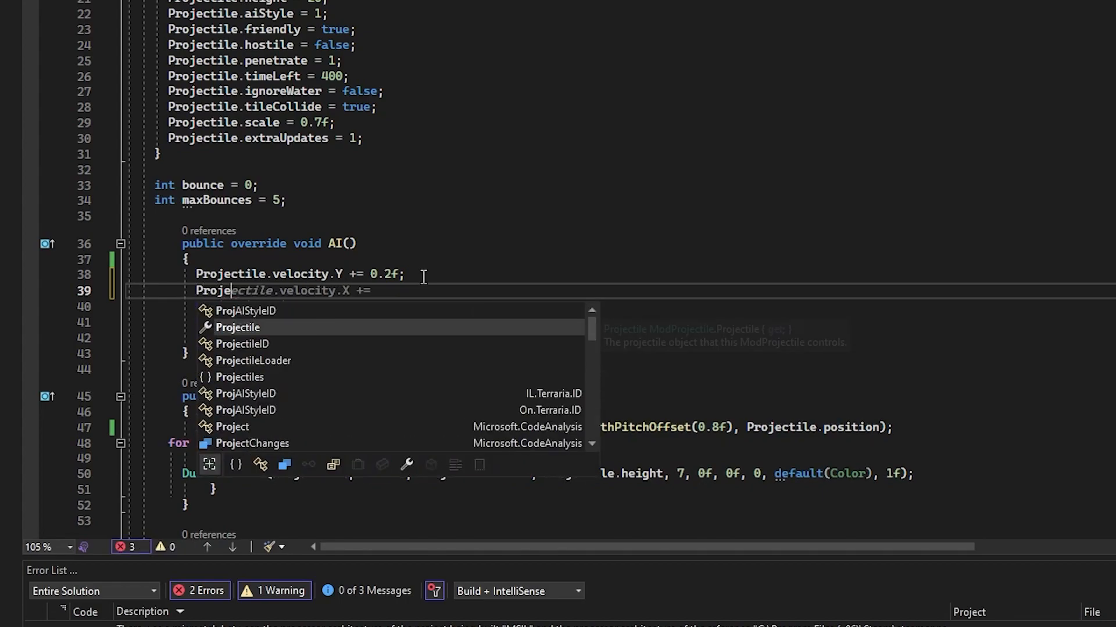
type("ctile.velocity.X *")
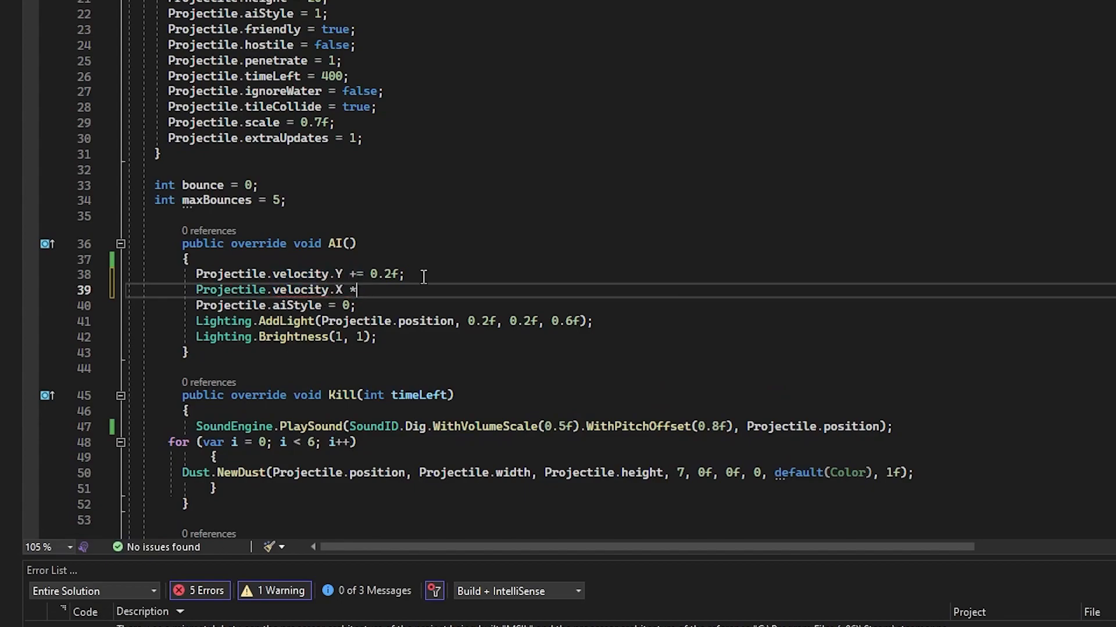
type("= 0.9")
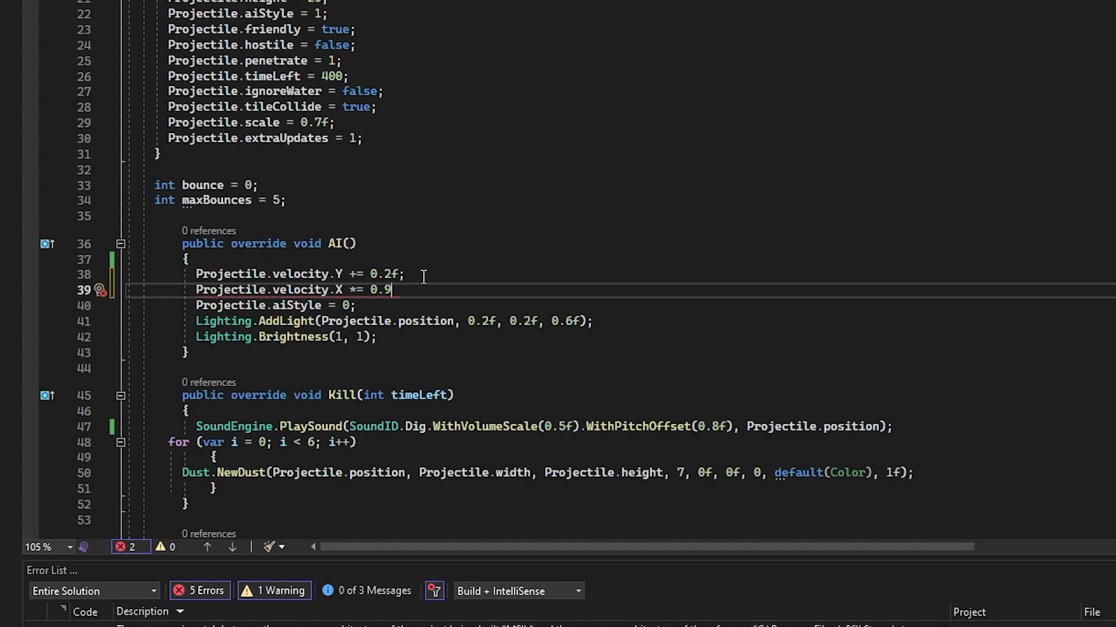
type("2f;")
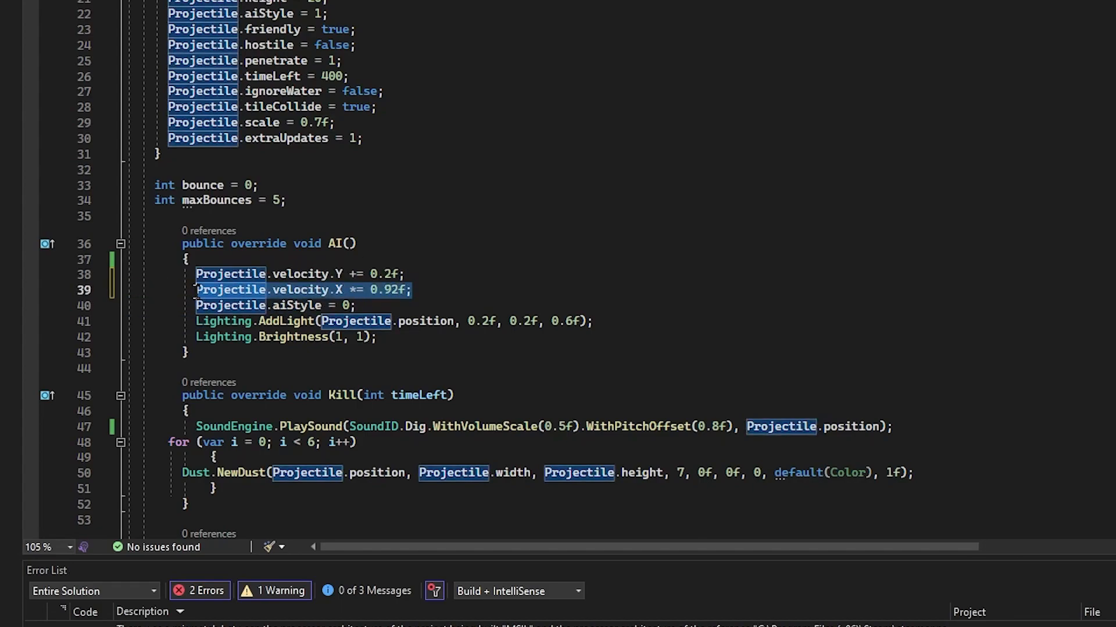
left_click(415, 289)
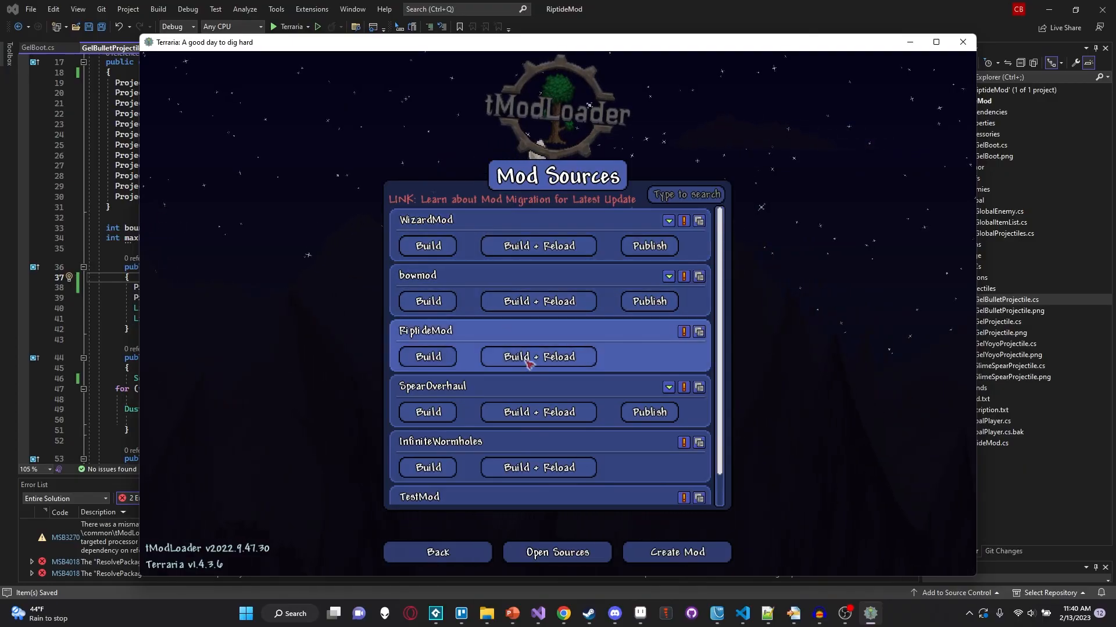
- Build + Reload RiptideMod from tModLoader's Mod Sources
left_click(538, 357)
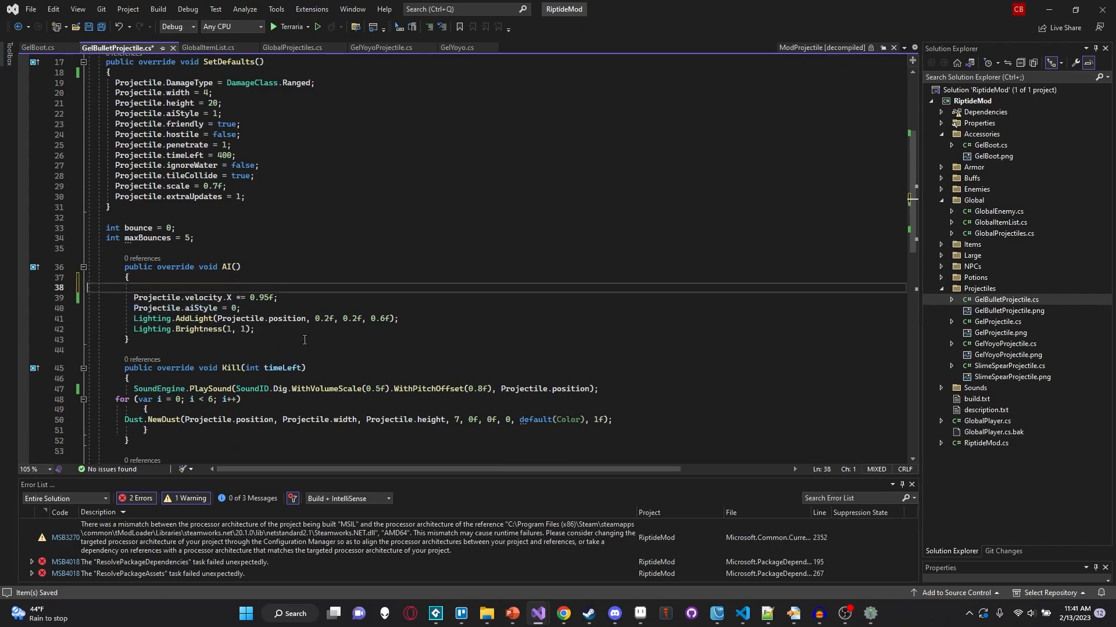
- Restore 'Projectile.velocity.Y += 0.2f;', set the X multiplier to 0.98f, and return from the game
type("Projectile.velocity.Y += 0.2f;")
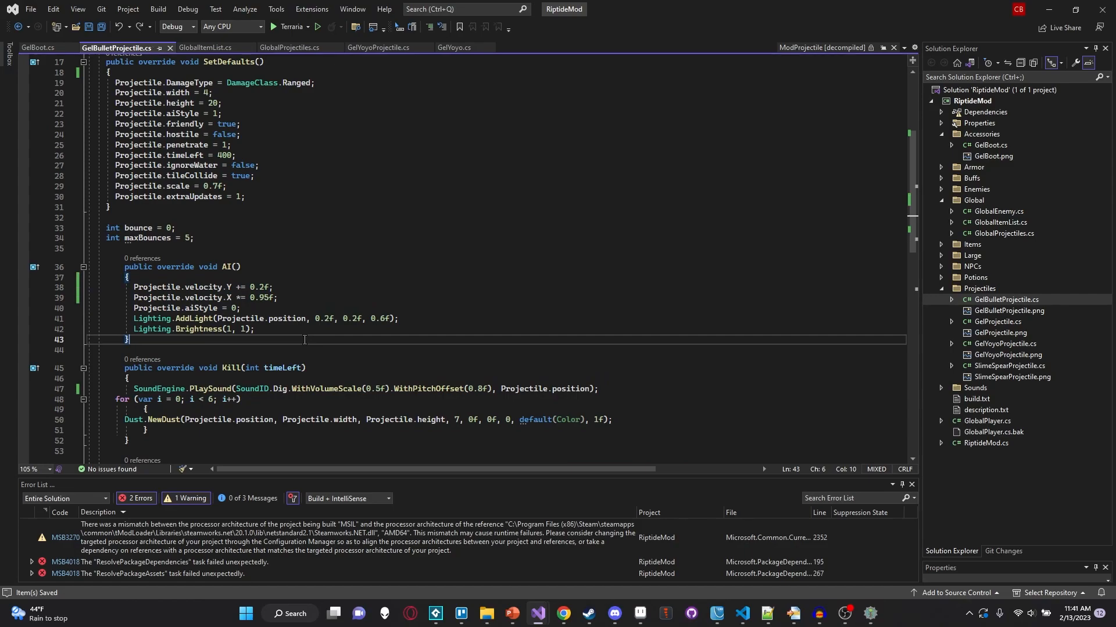
left_click(282, 26)
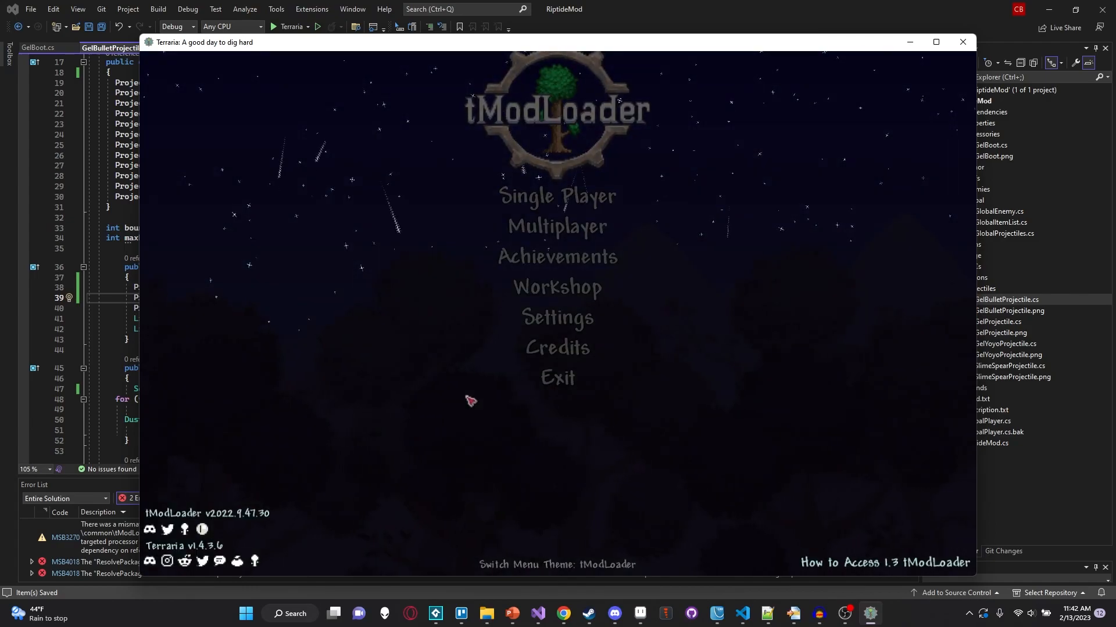
left_click(962, 41)
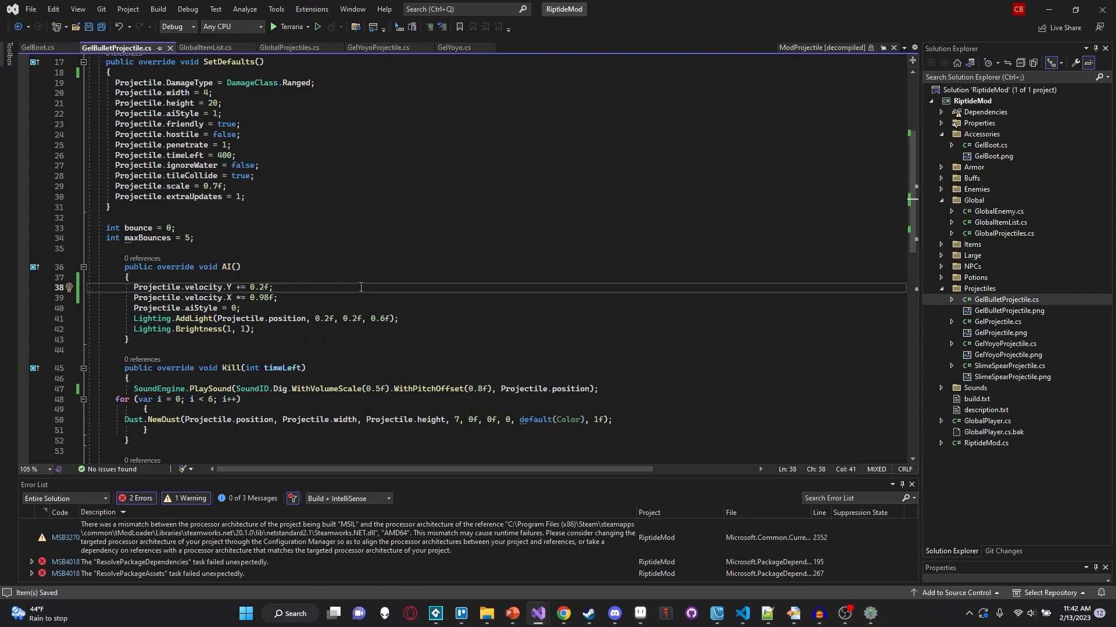